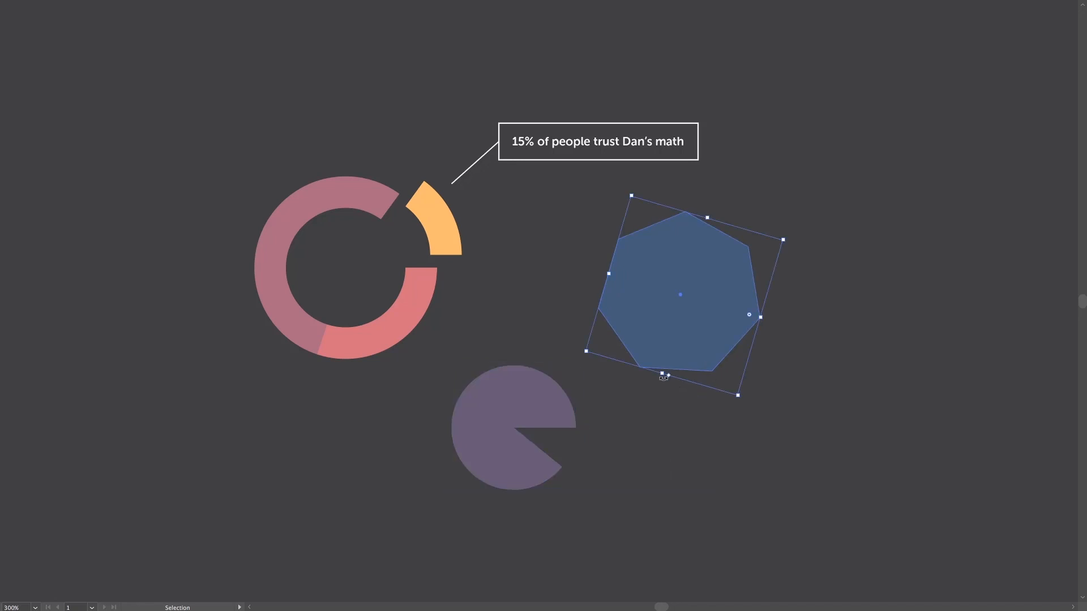
- Drag the blue polygon's side widget to reduce it to a triangle
left_click_drag(663, 375, 723, 394)
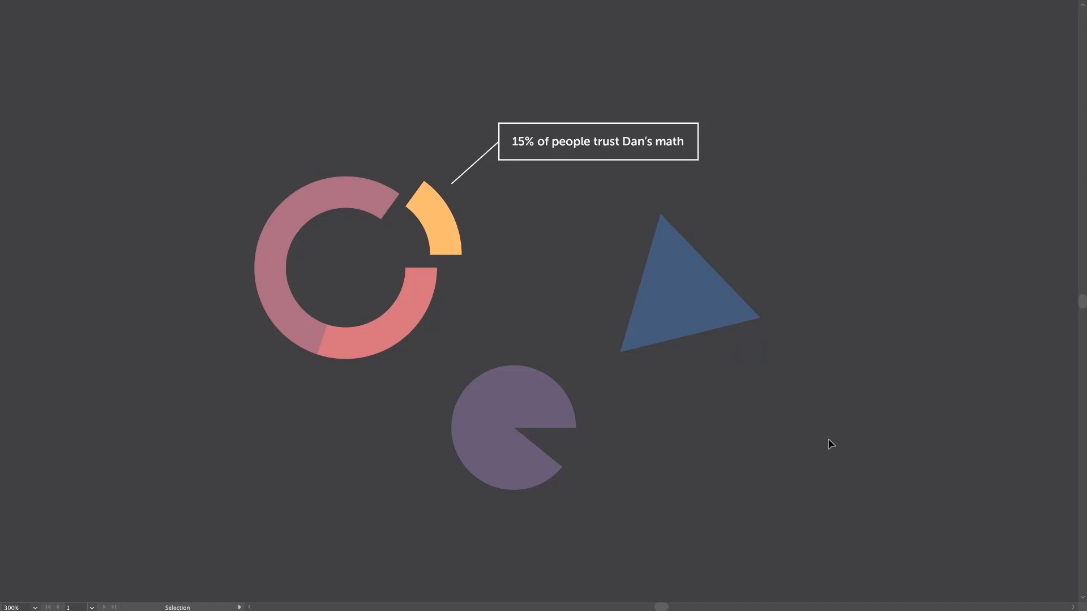
mouse_move(390, 295)
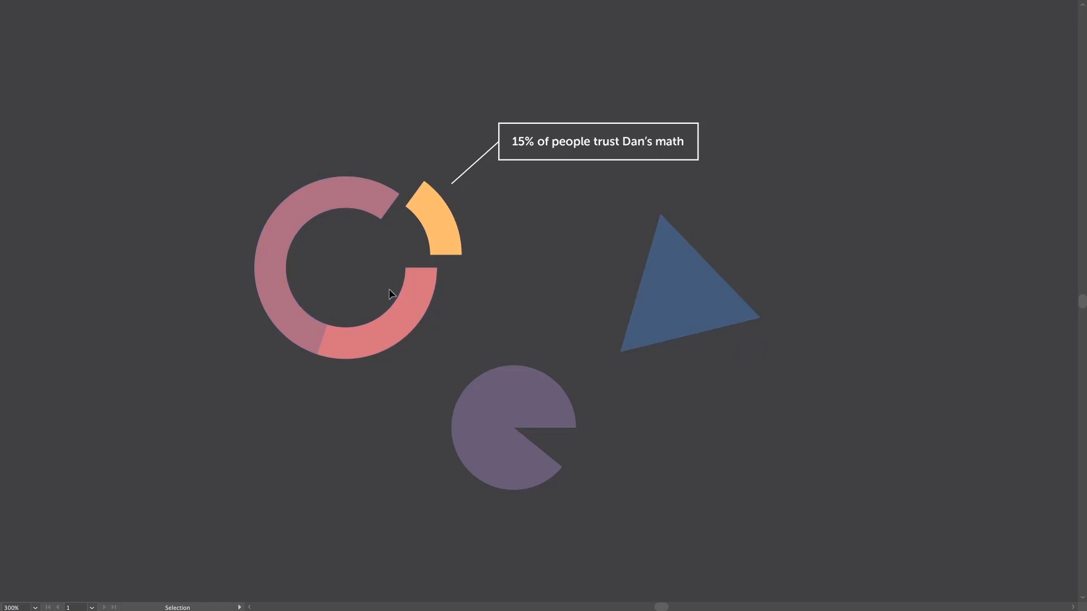
mouse_move(515, 285)
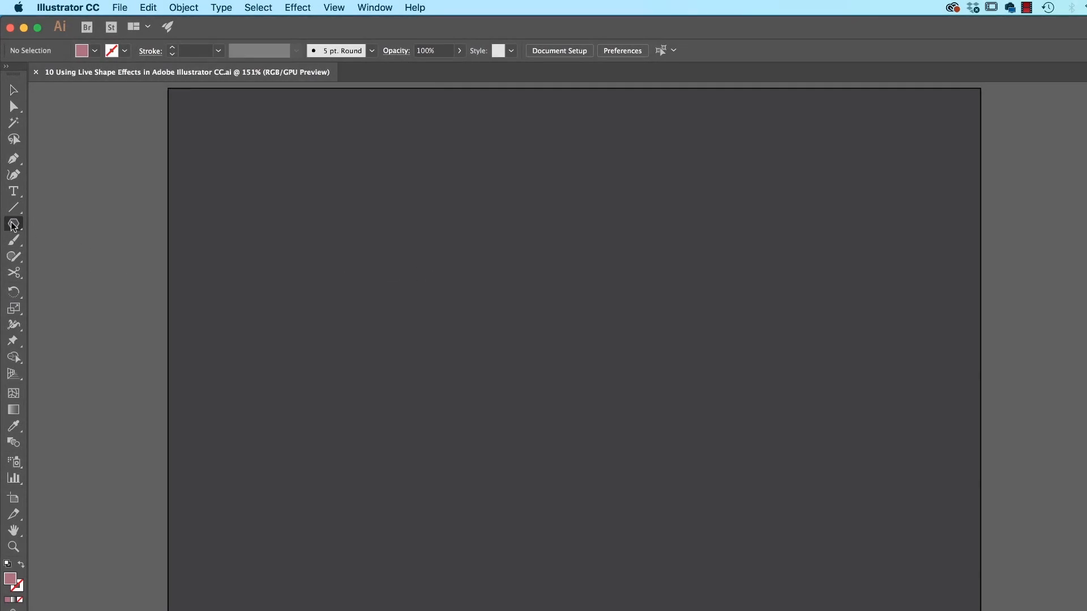
- Switch from the Shape tool group to the Ellipse Tool
left_click(12, 223)
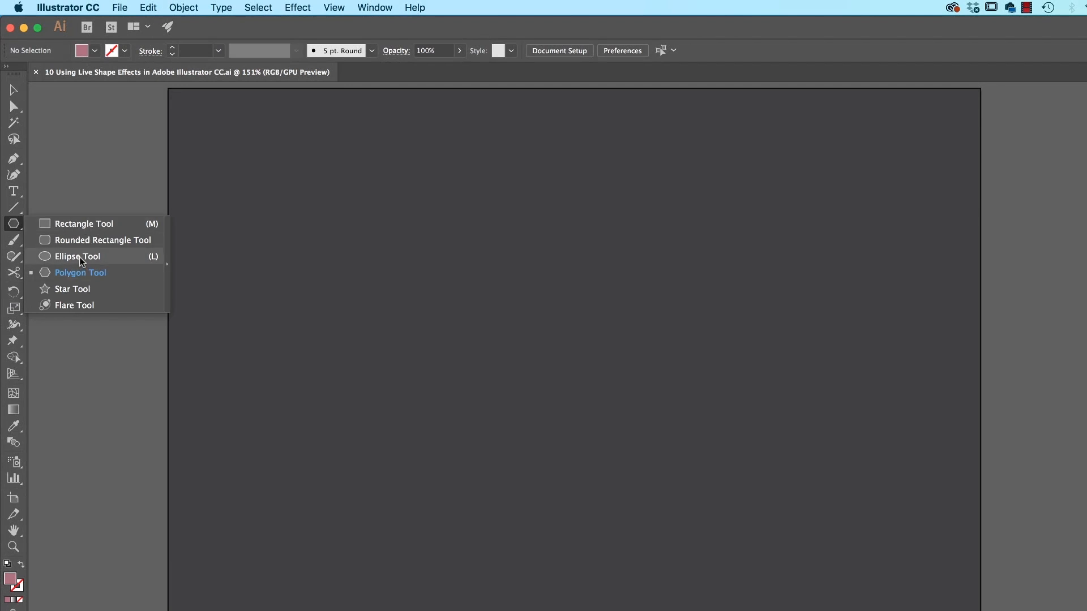
mouse_move(80, 272)
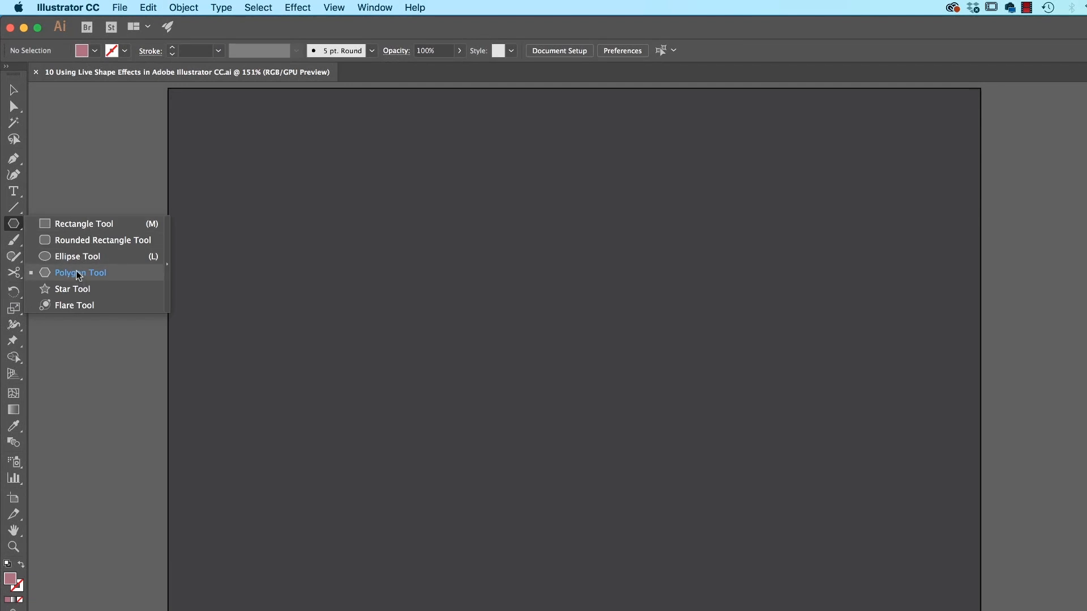
left_click(76, 255)
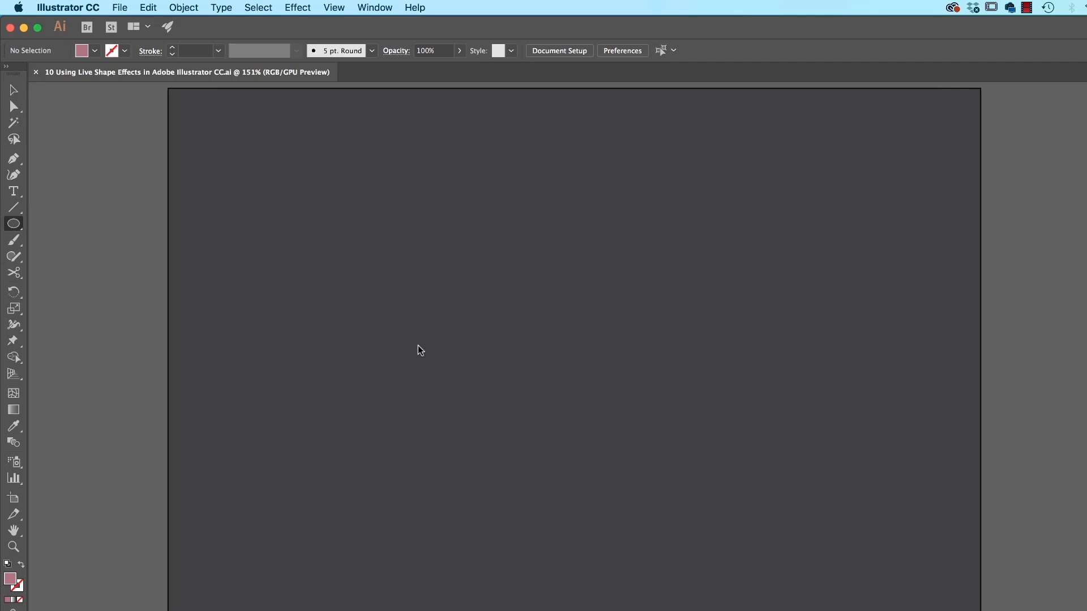
mouse_move(373, 239)
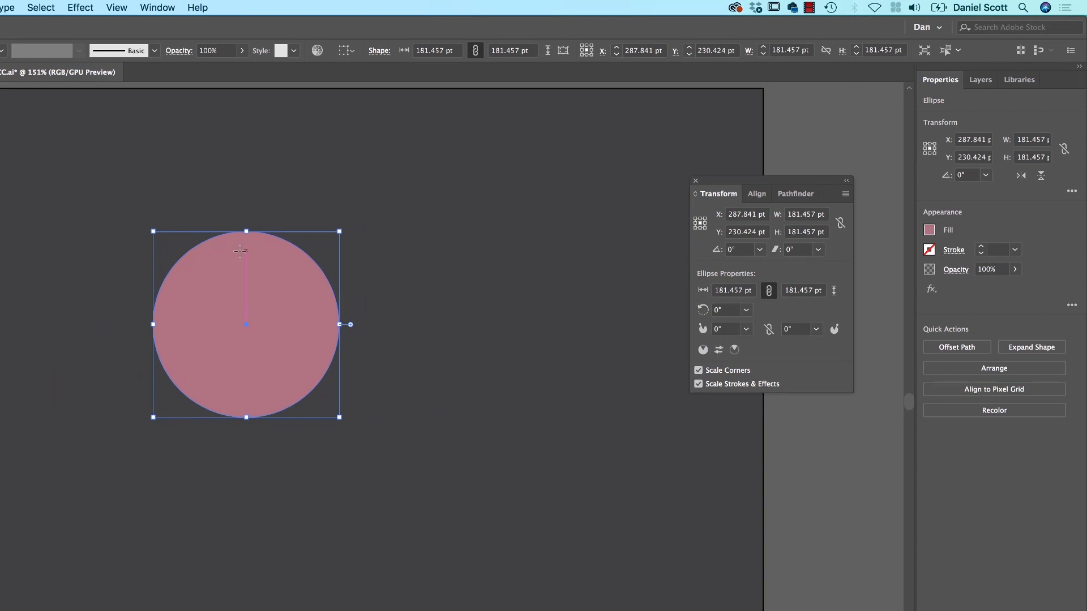
mouse_move(353, 325)
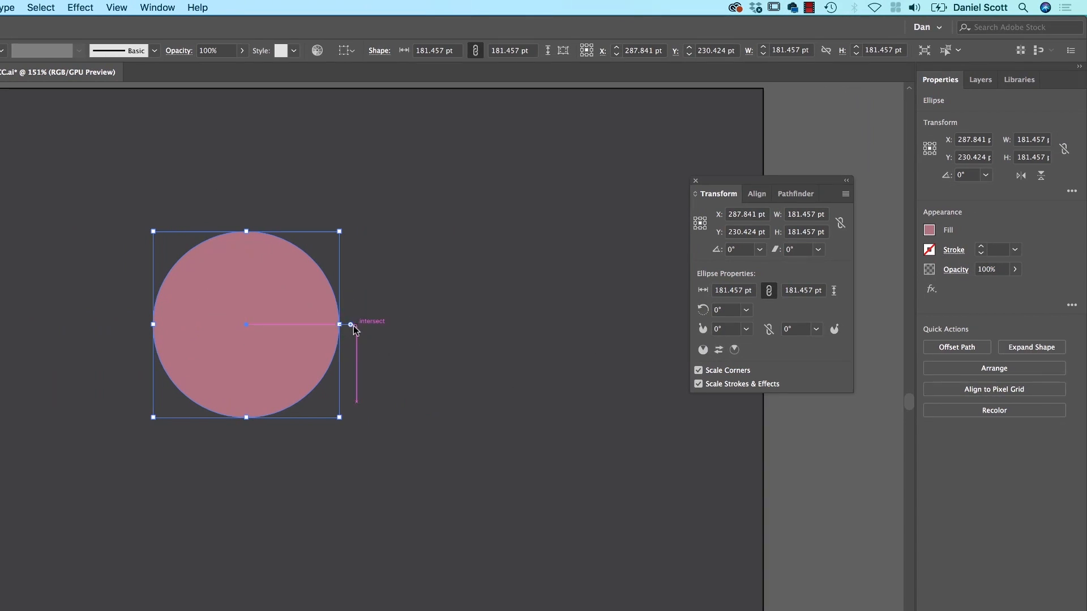
- Drag the circle's pie widget to open and adjust a wedge at the top right
left_click_drag(350, 324, 347, 304)
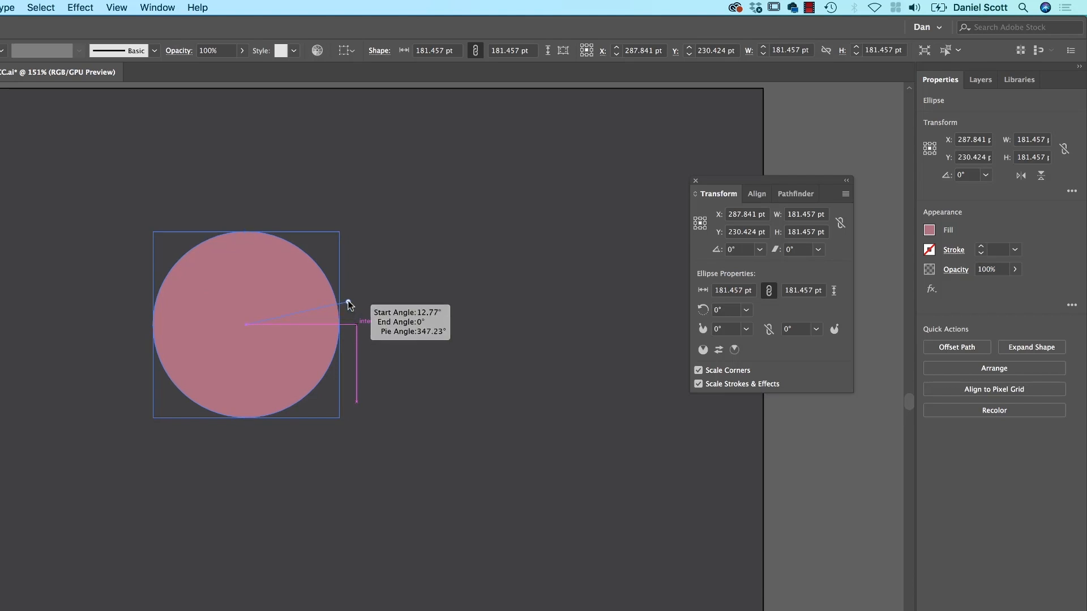
left_click_drag(349, 307, 335, 381)
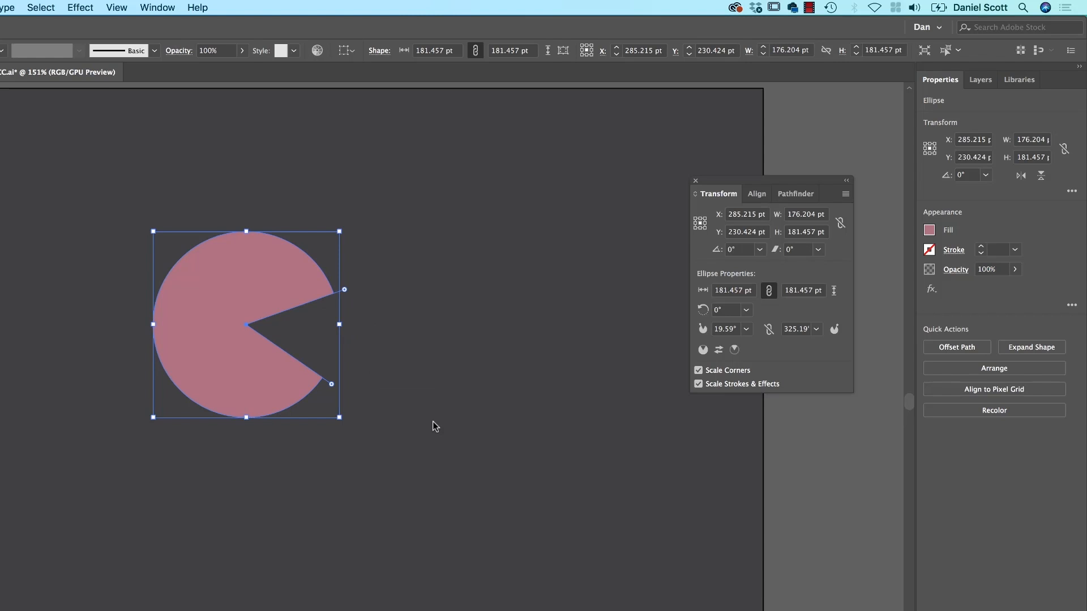
mouse_move(620, 389)
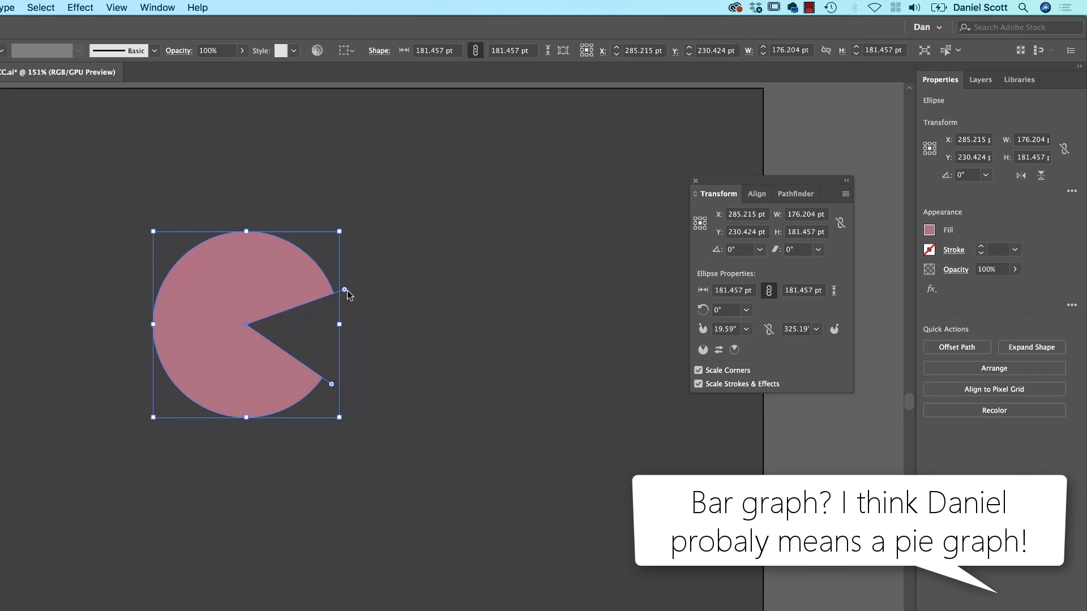
left_click_drag(346, 295, 348, 304)
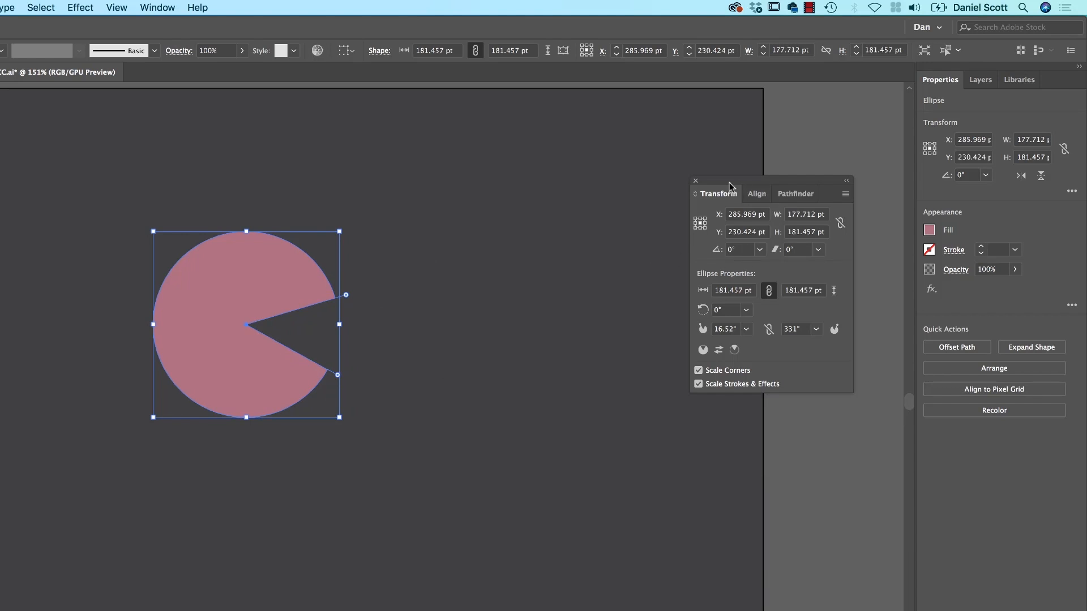
mouse_move(763, 351)
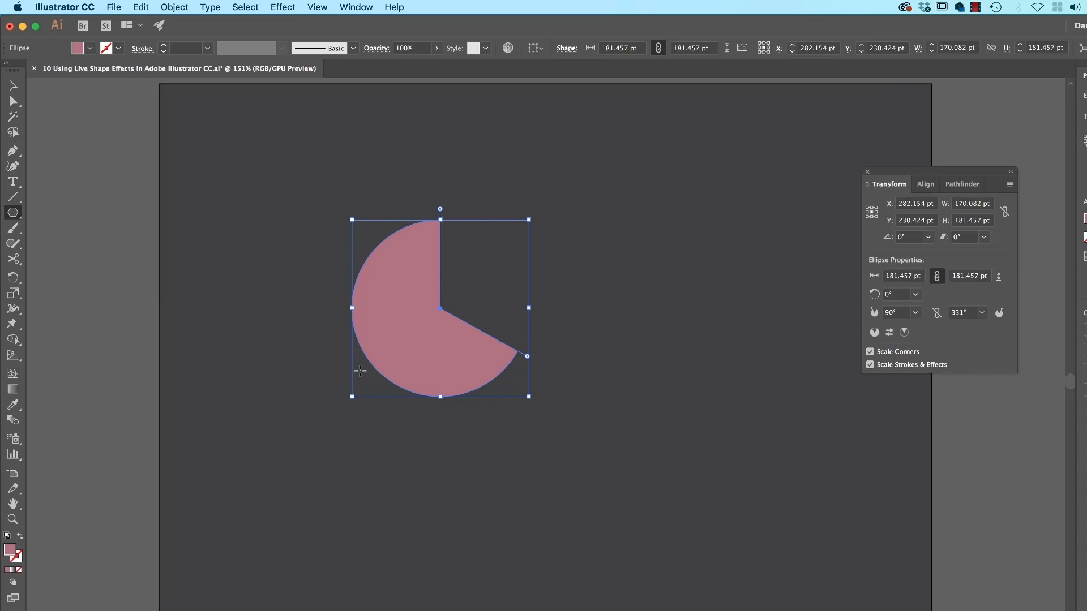
- Draw a pink polygon below right of the pie and adjust its side count with the widget
left_click_drag(537, 216, 681, 525)
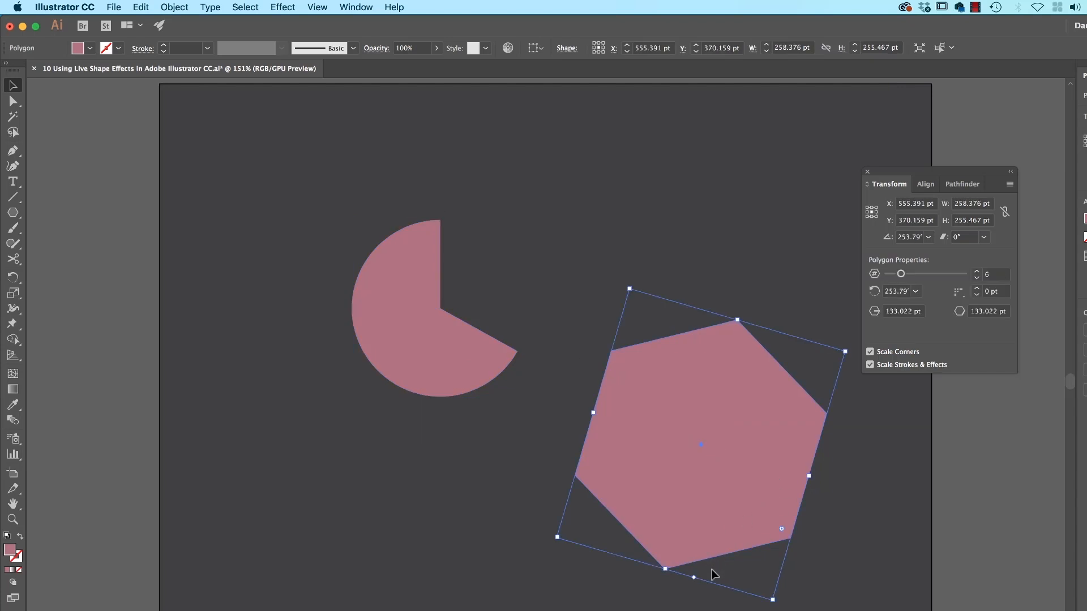
mouse_move(695, 587)
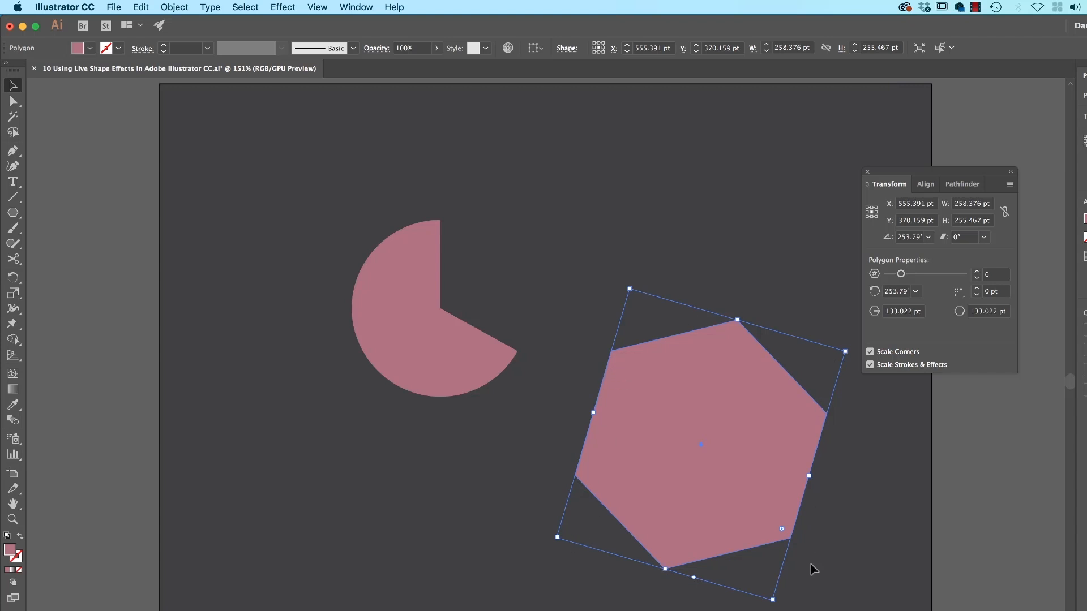
mouse_move(696, 582)
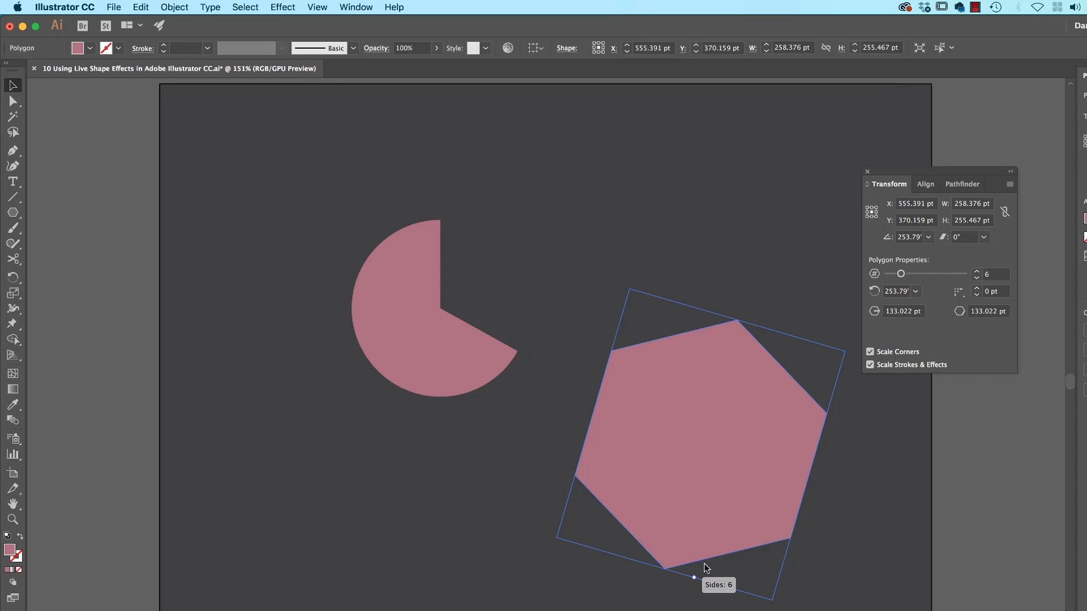
left_click_drag(693, 577, 706, 584)
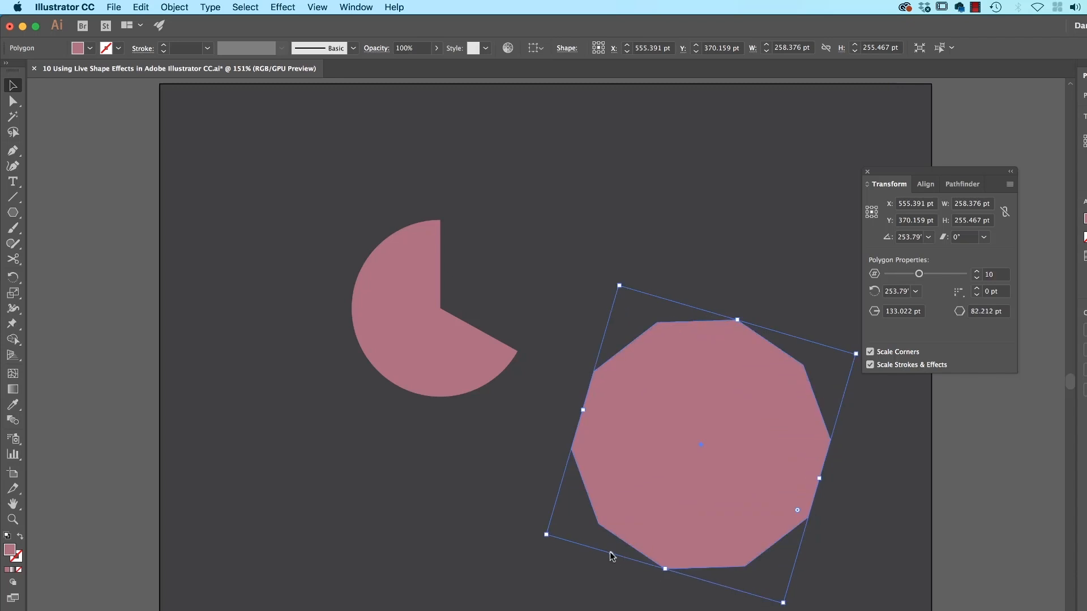
left_click_drag(918, 273, 887, 273)
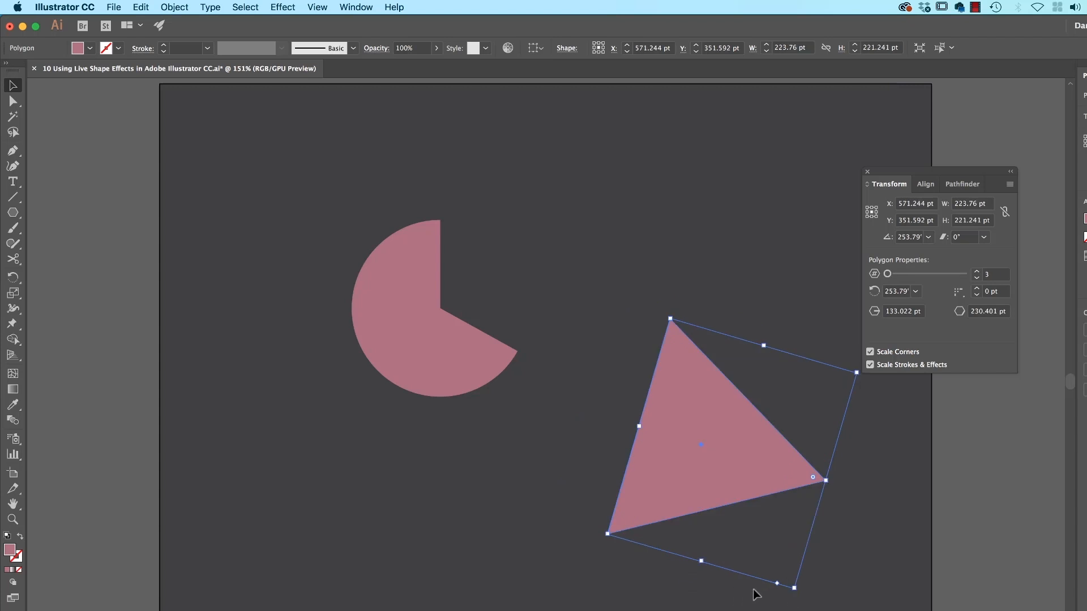
mouse_move(779, 588)
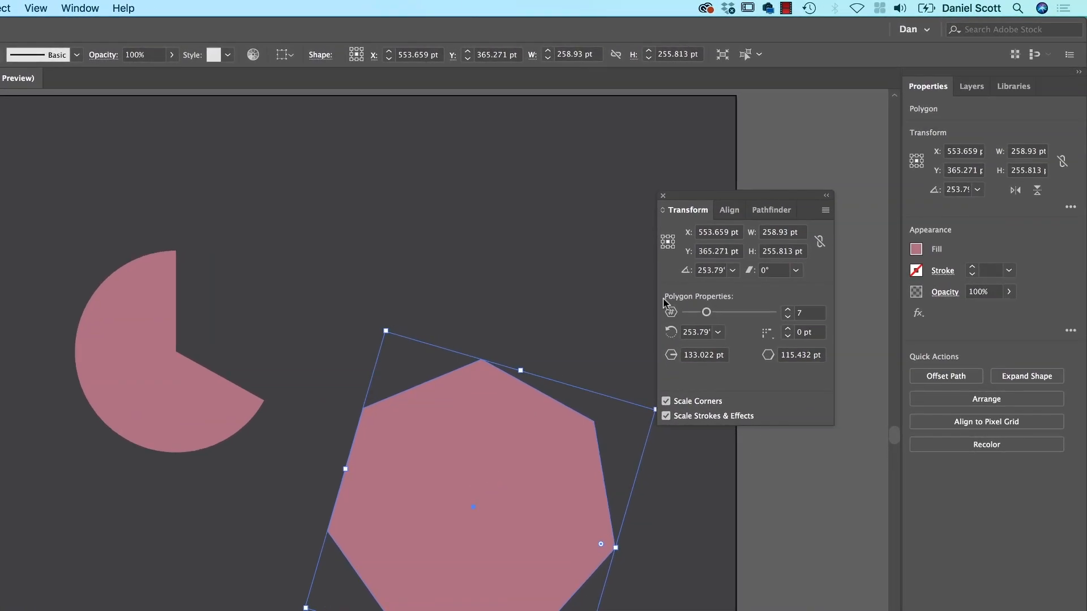
- Round the polygon's corners with the corner widget, then ease back to a soft rounding
left_click(807, 313)
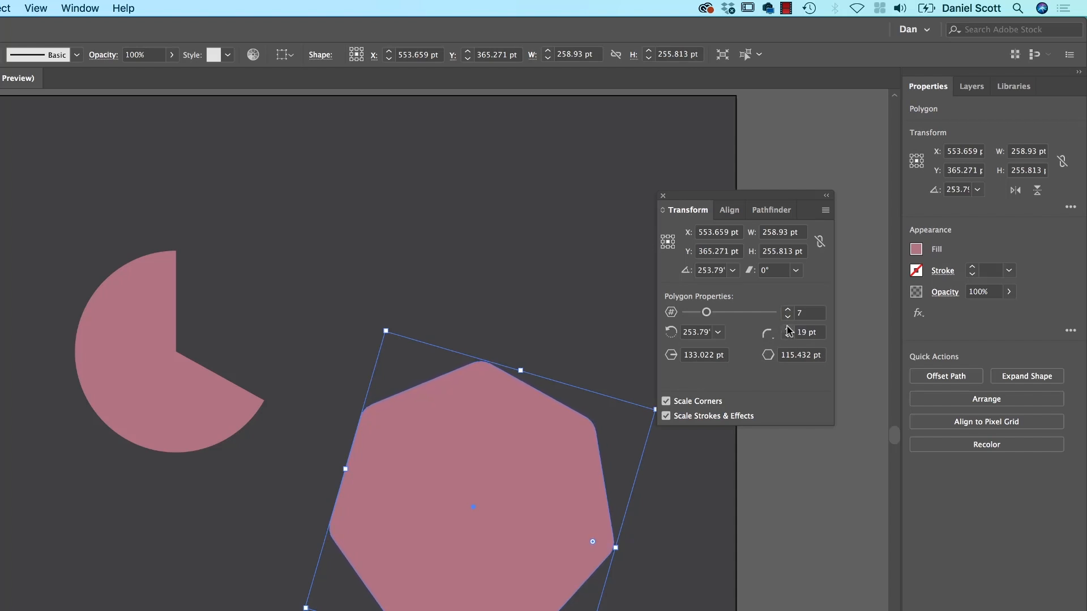
left_click_drag(593, 541, 595, 545)
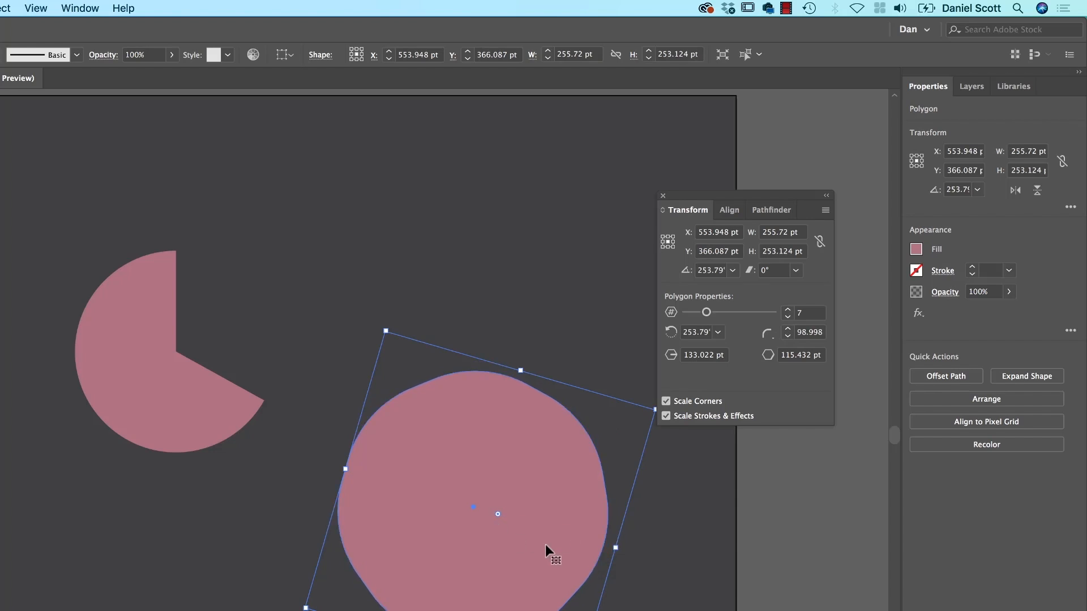
left_click_drag(498, 514, 571, 537)
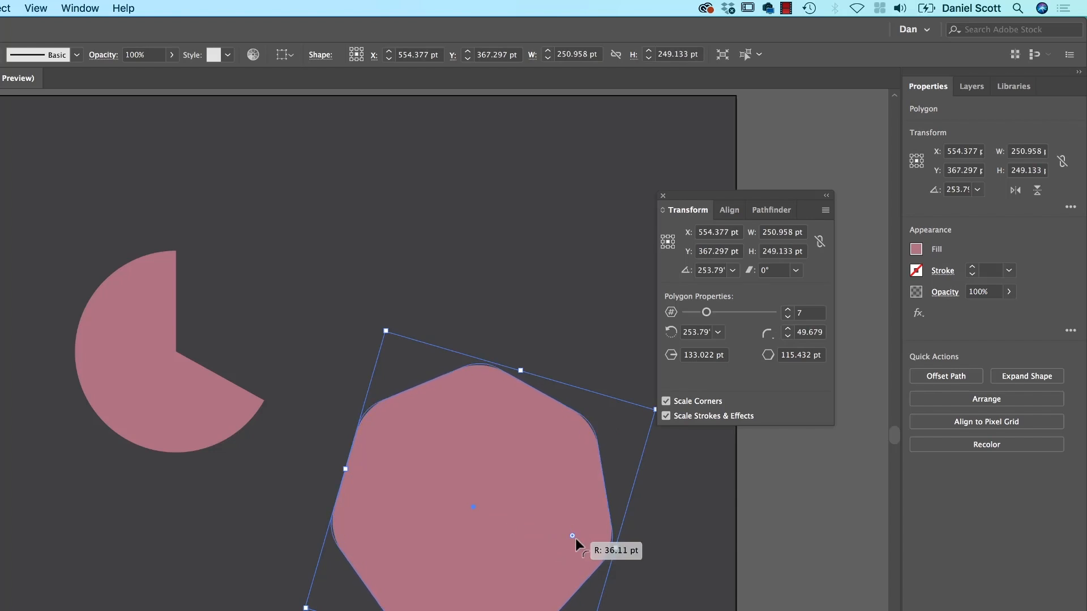
left_click_drag(572, 536, 579, 536)
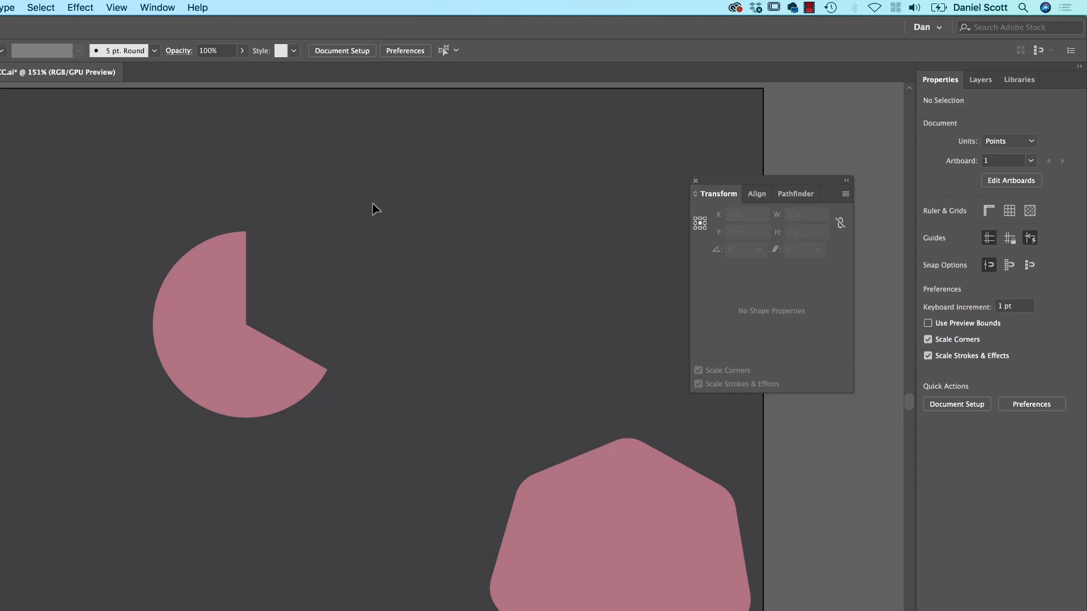
mouse_move(140, 254)
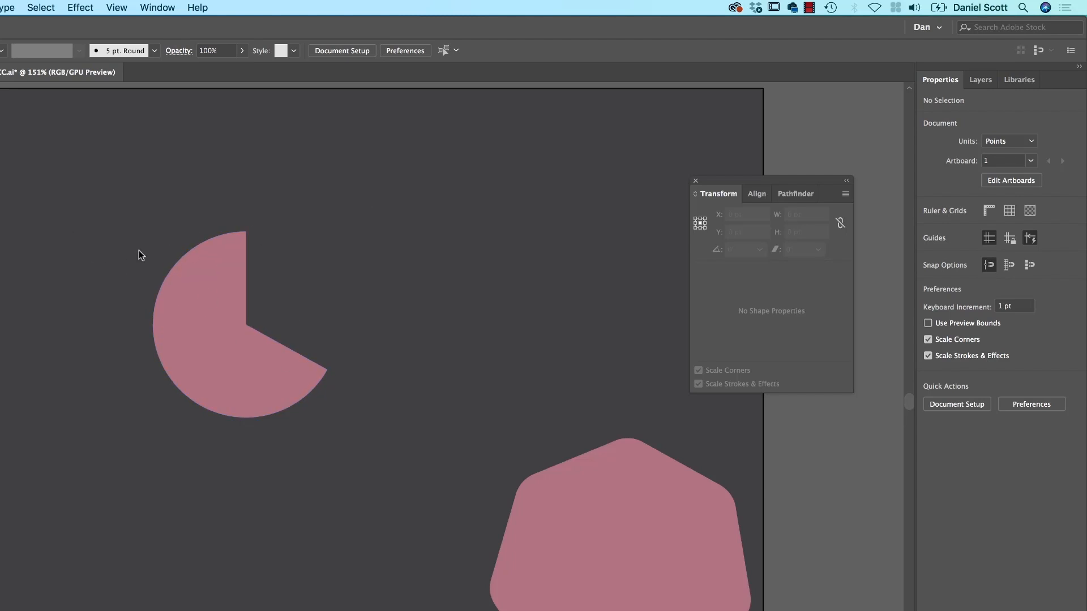
- Select the pie shape and drag its pie widget back to a full circle
left_click(226, 333)
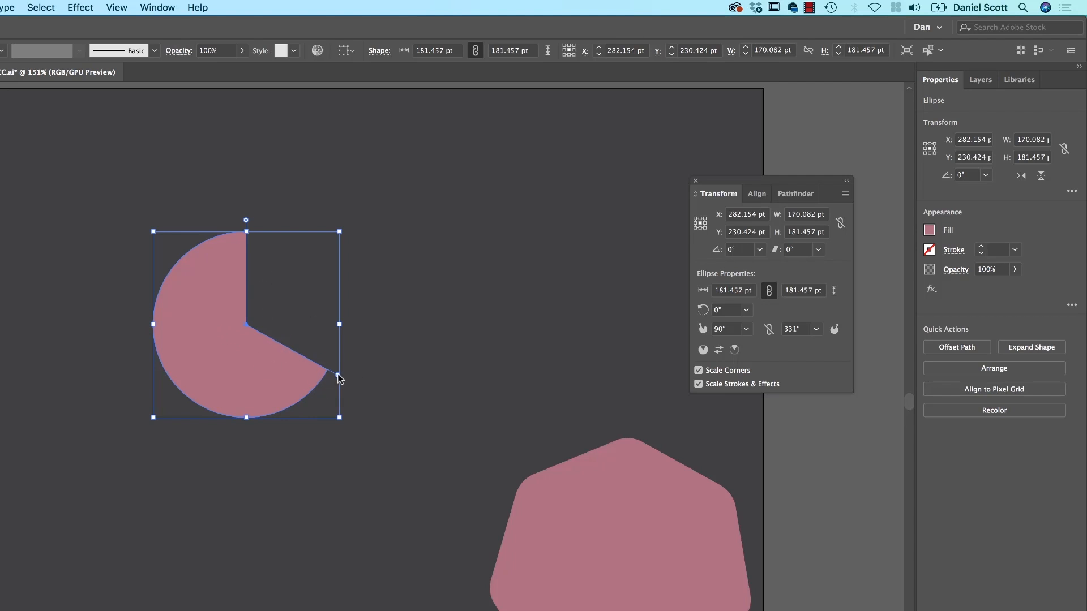
left_click_drag(338, 379, 350, 324)
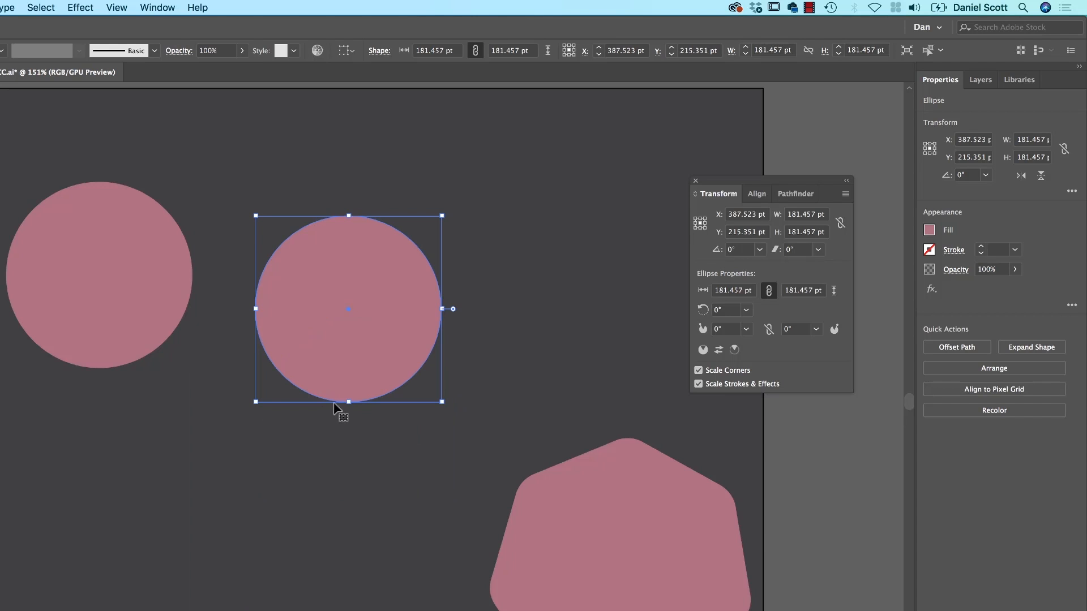
mouse_move(367, 344)
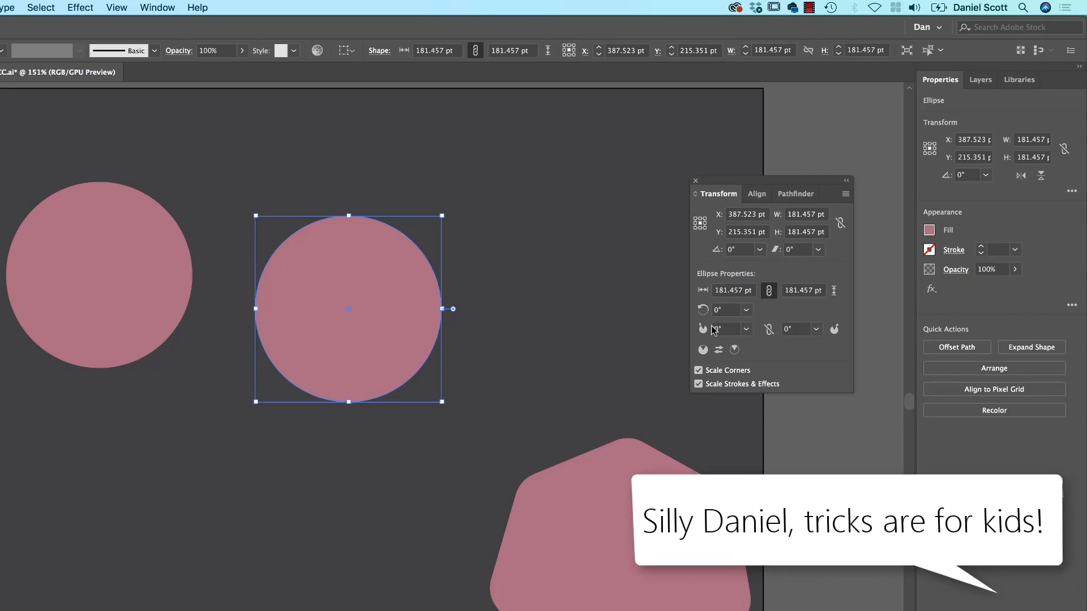
mouse_move(393, 253)
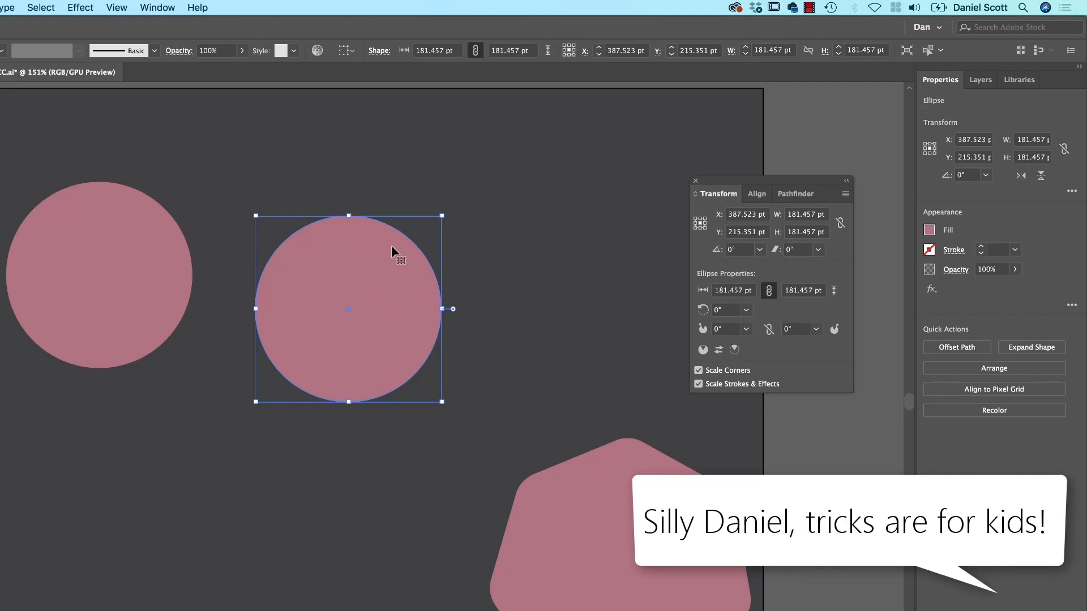
mouse_move(438, 298)
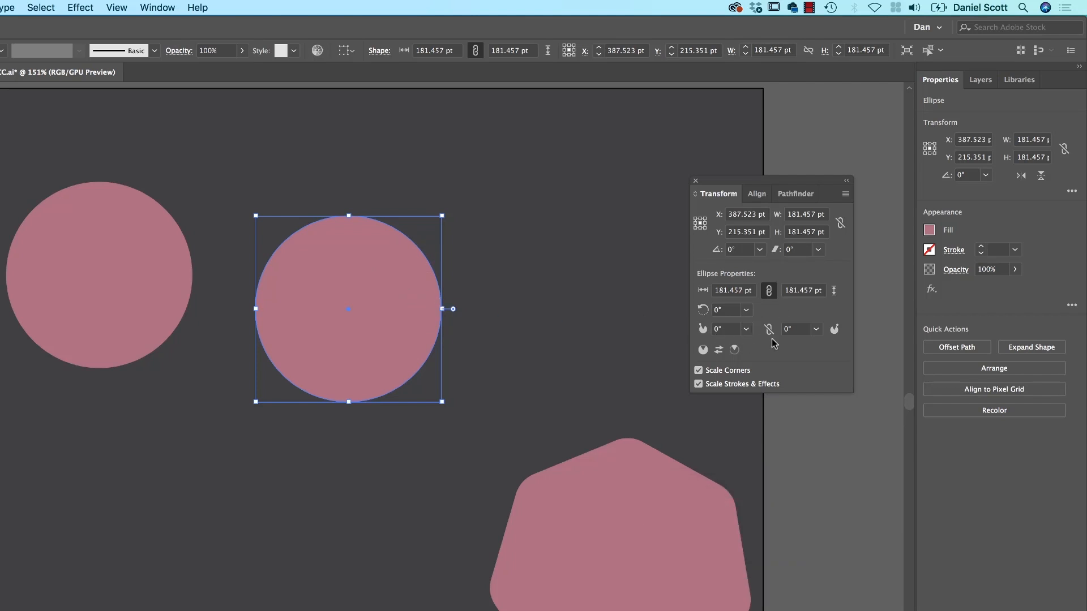
- Set the circle's Pie End Angle to 360*.15, giving a 54° wedge
left_click(796, 328)
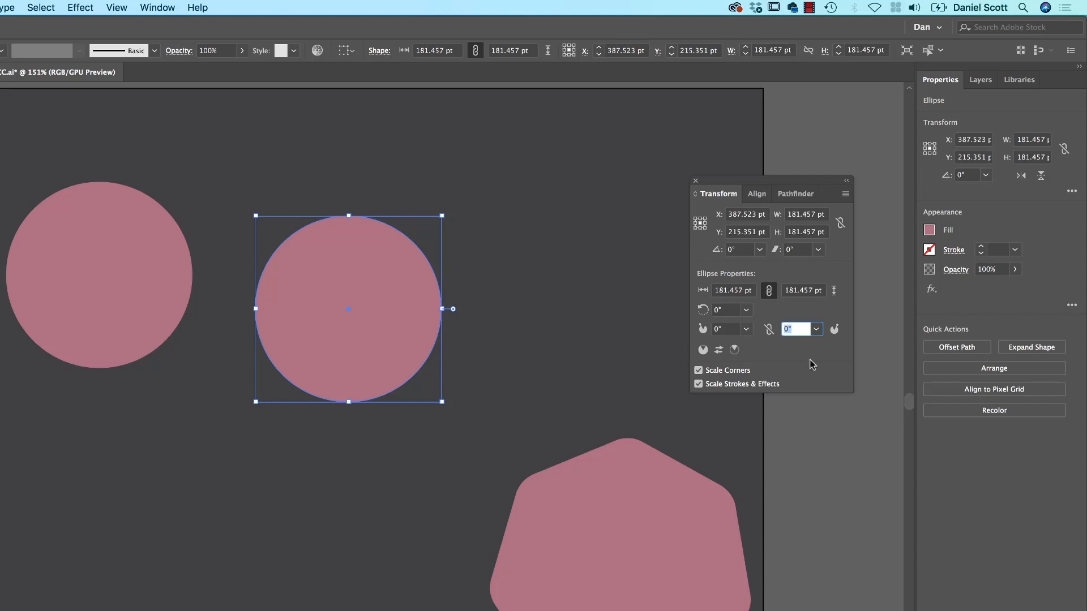
type("30")
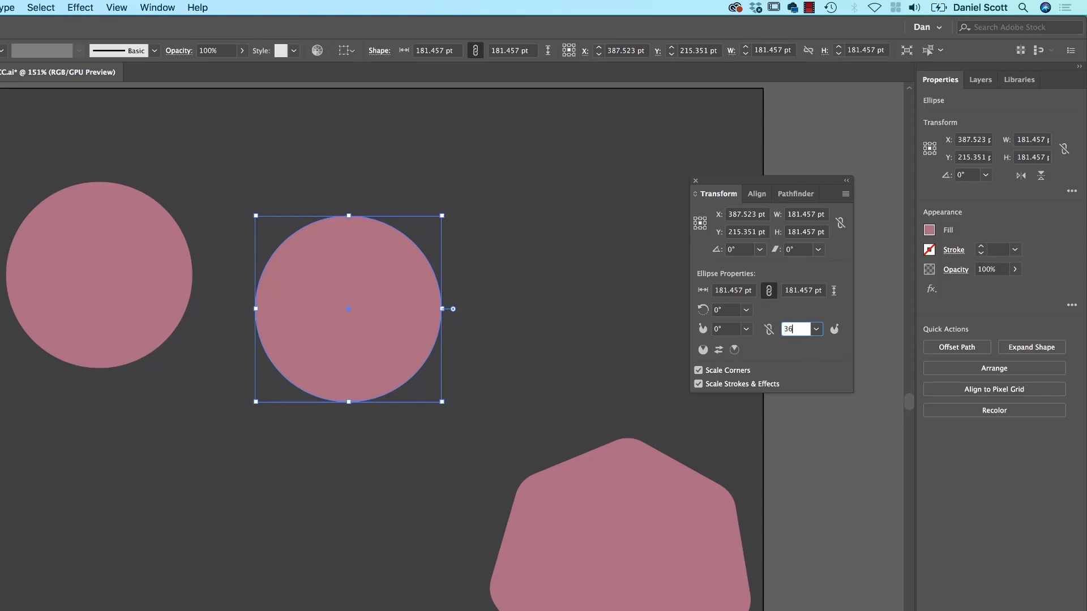
type("360°")
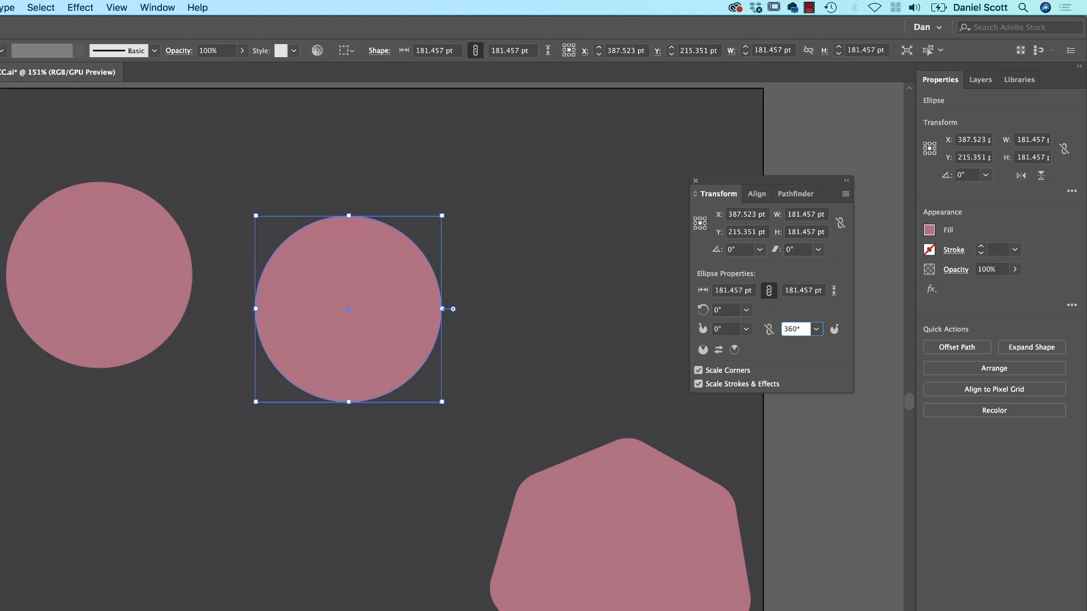
type(".15")
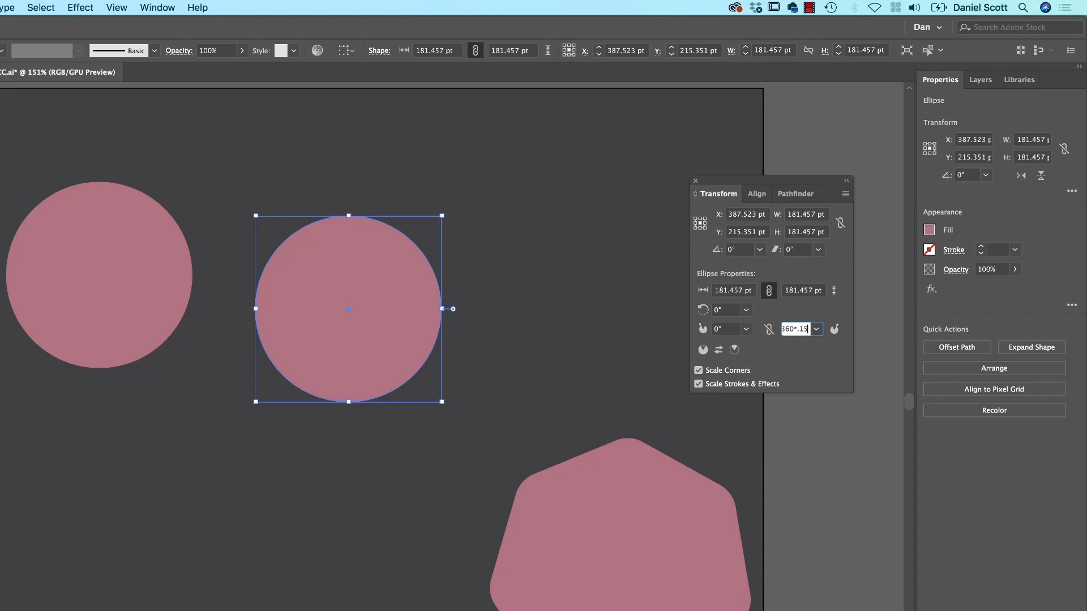
type("54°")
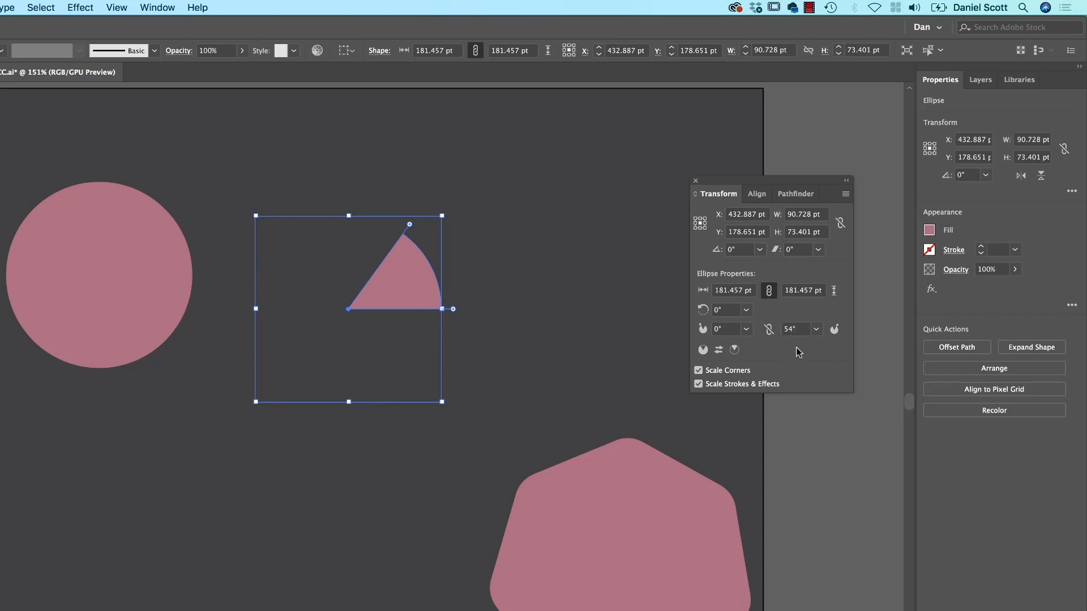
mouse_move(398, 319)
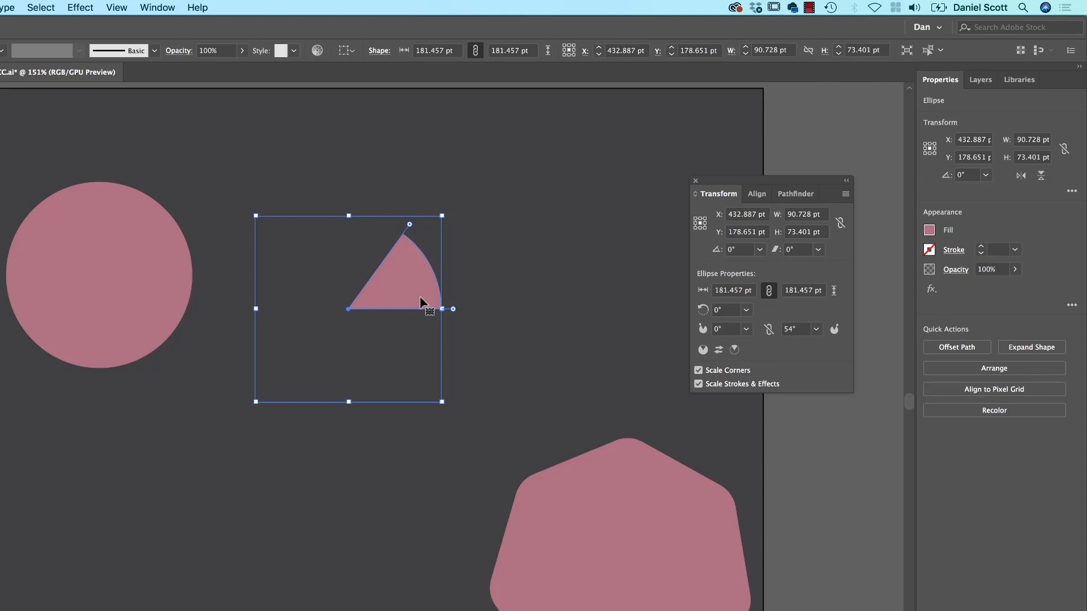
mouse_move(378, 320)
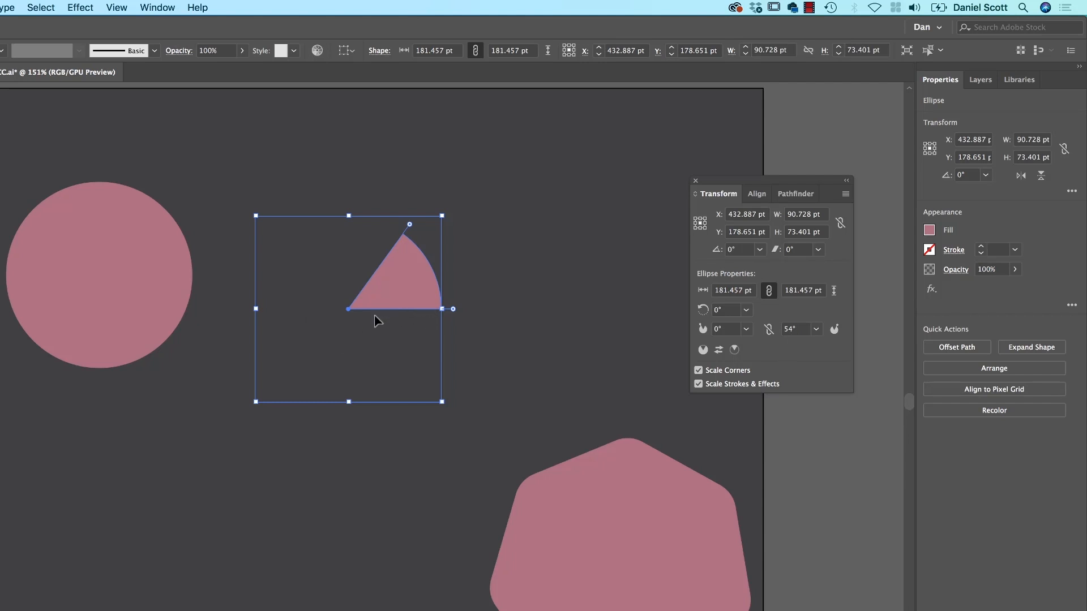
- Duplicate the wedge below the original and set its Pie End Angle to 108°
left_click_drag(378, 308, 412, 409)
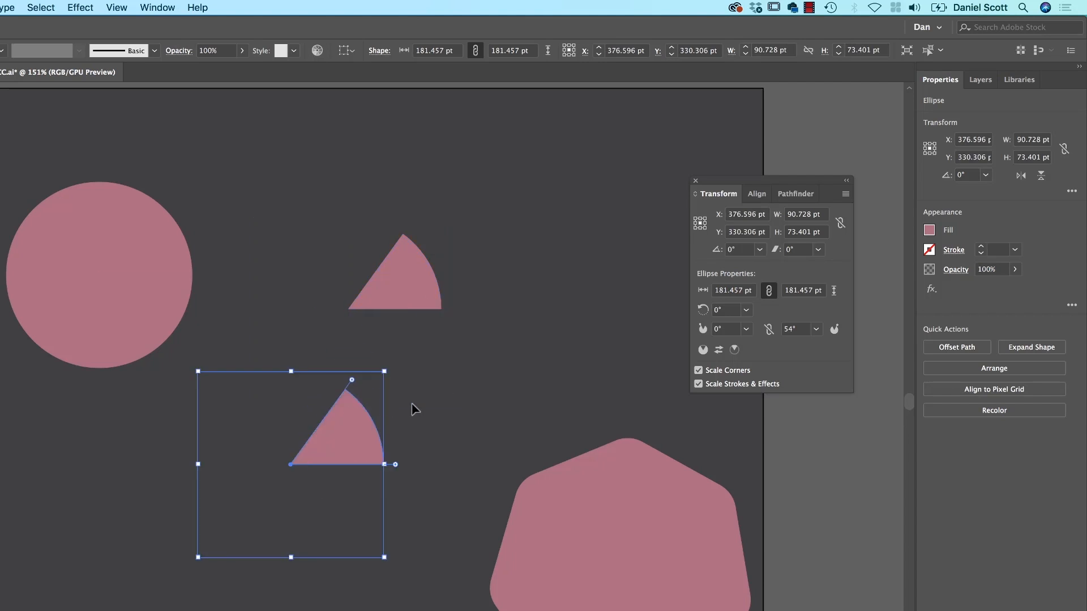
left_click(797, 330)
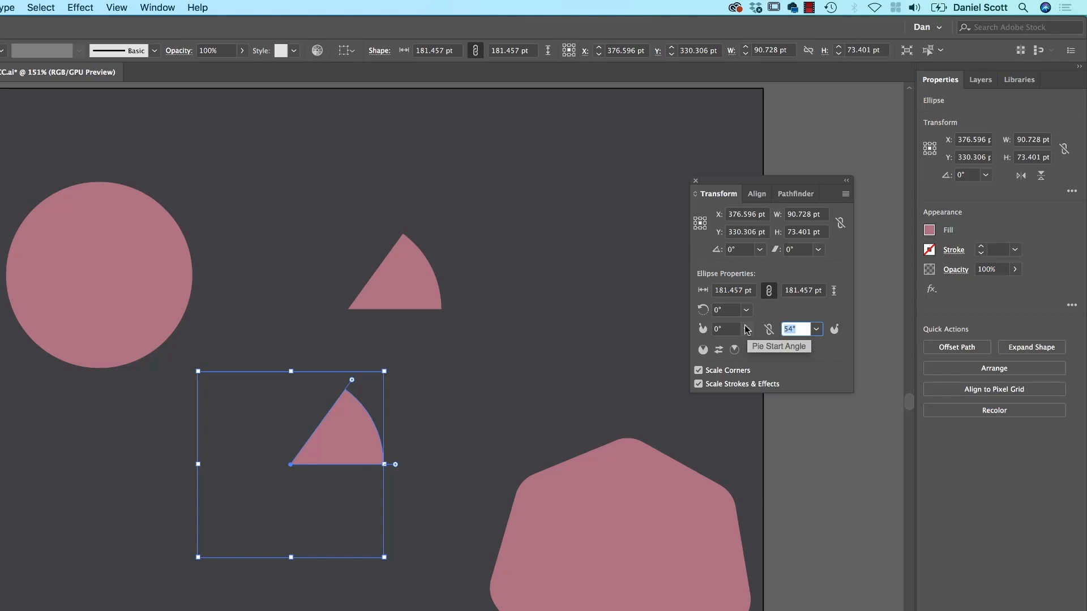
type("360°")
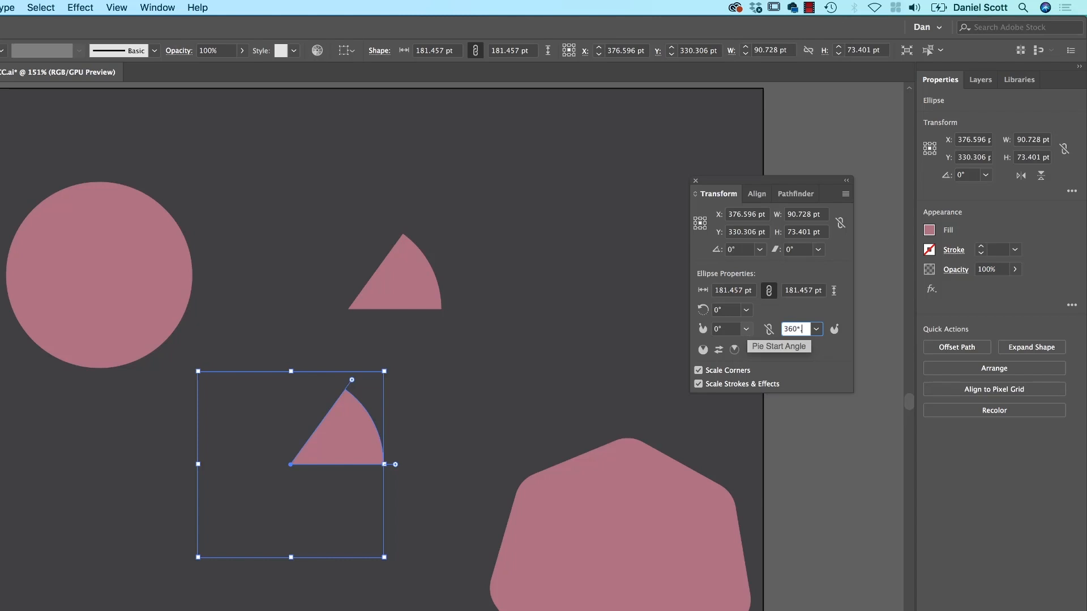
type("108")
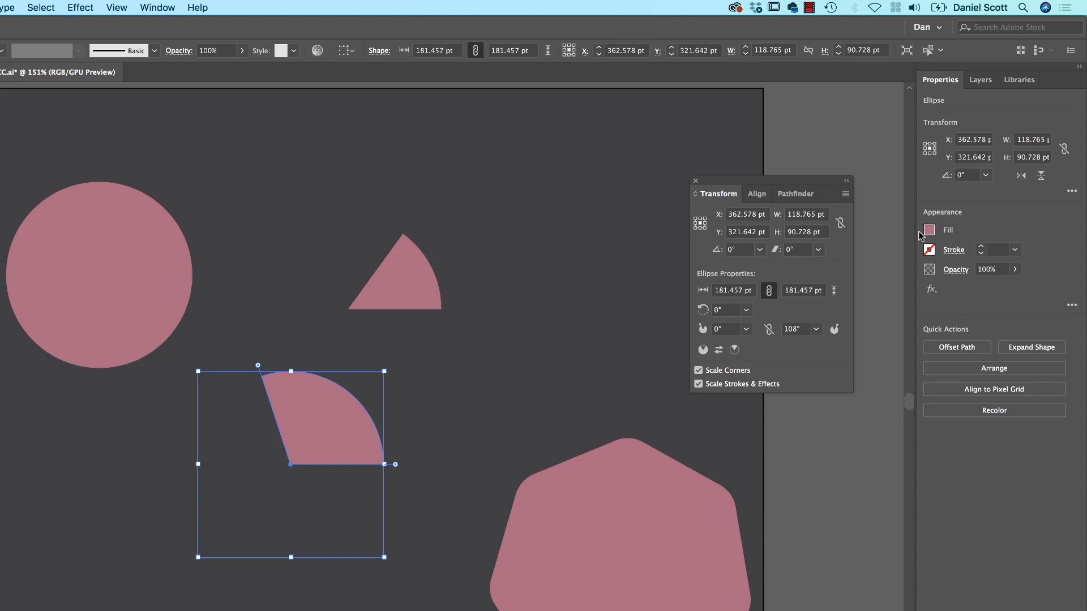
left_click(928, 230)
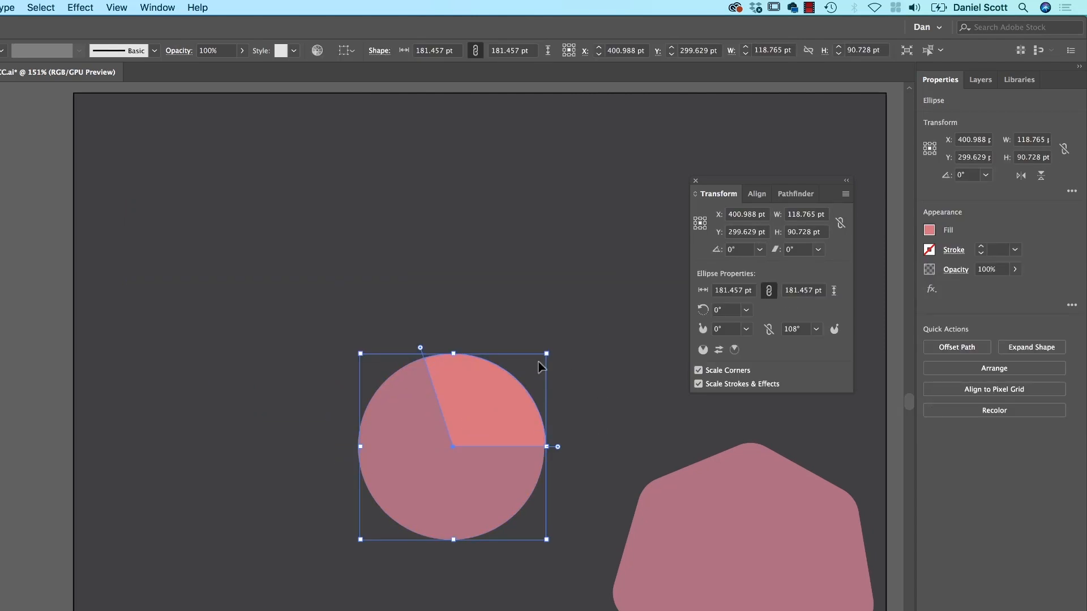
- Nudge a slice into position over the pink base circle
left_click_drag(547, 353, 534, 364)
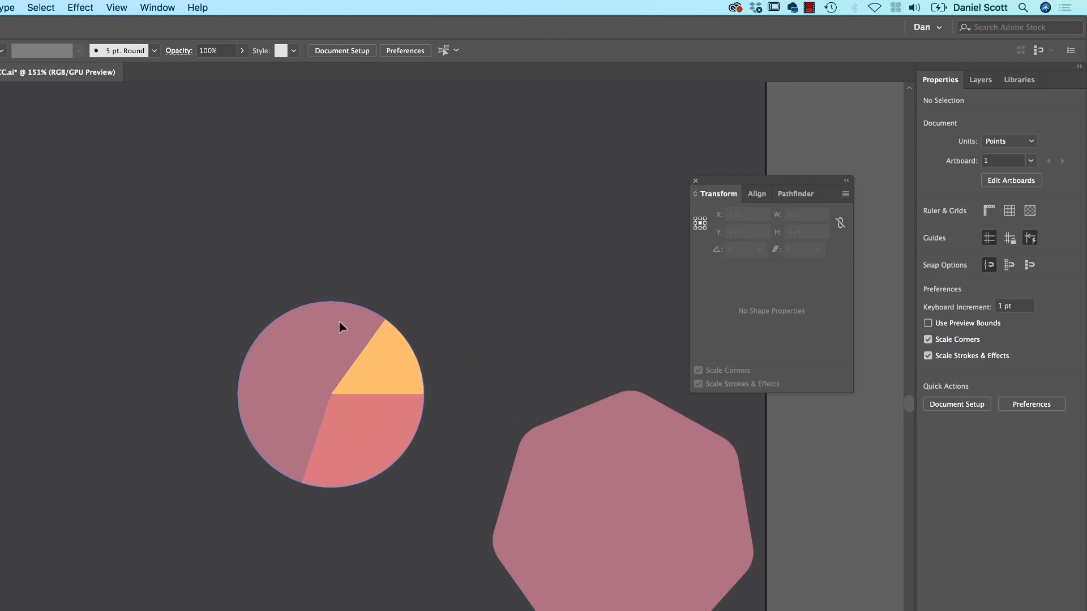
mouse_move(482, 380)
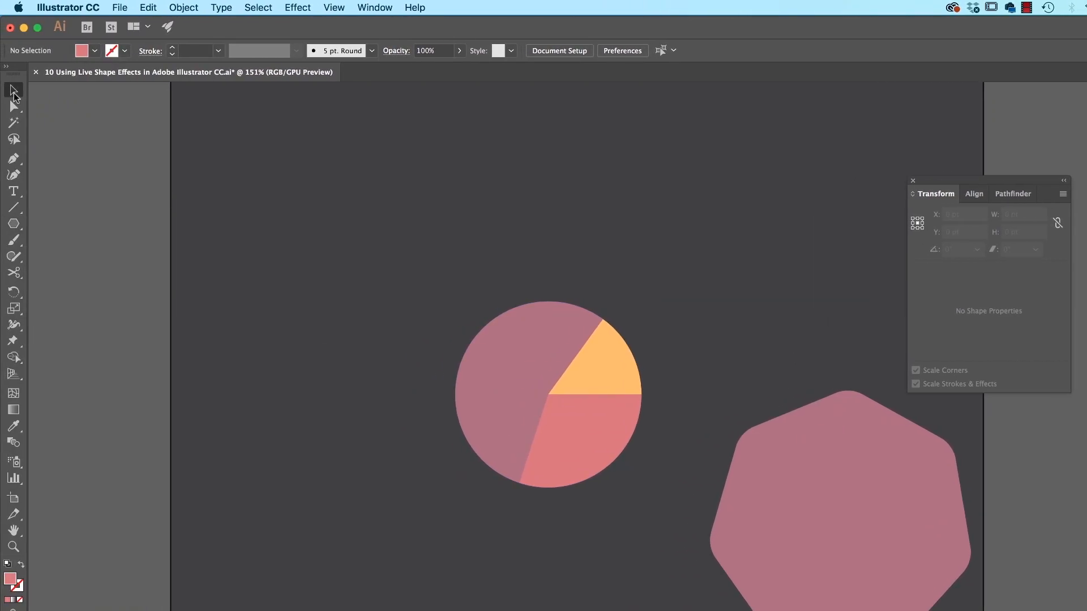
- Copy the base circle over the pie and scale it from centre to about half the pie's width
left_click(548, 395)
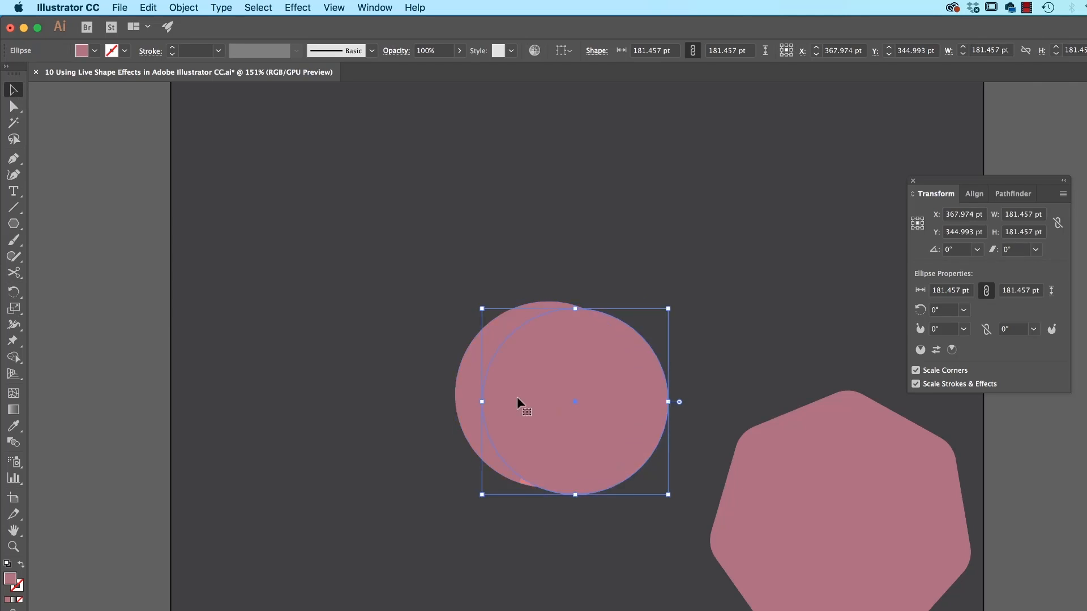
left_click_drag(520, 409, 597, 360)
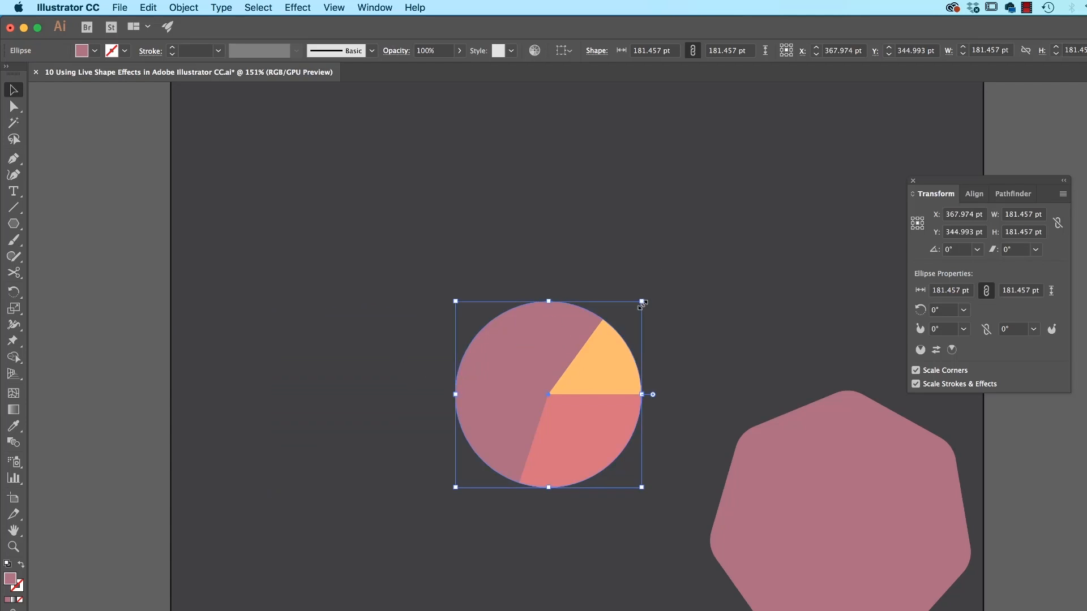
left_click_drag(641, 303, 615, 326)
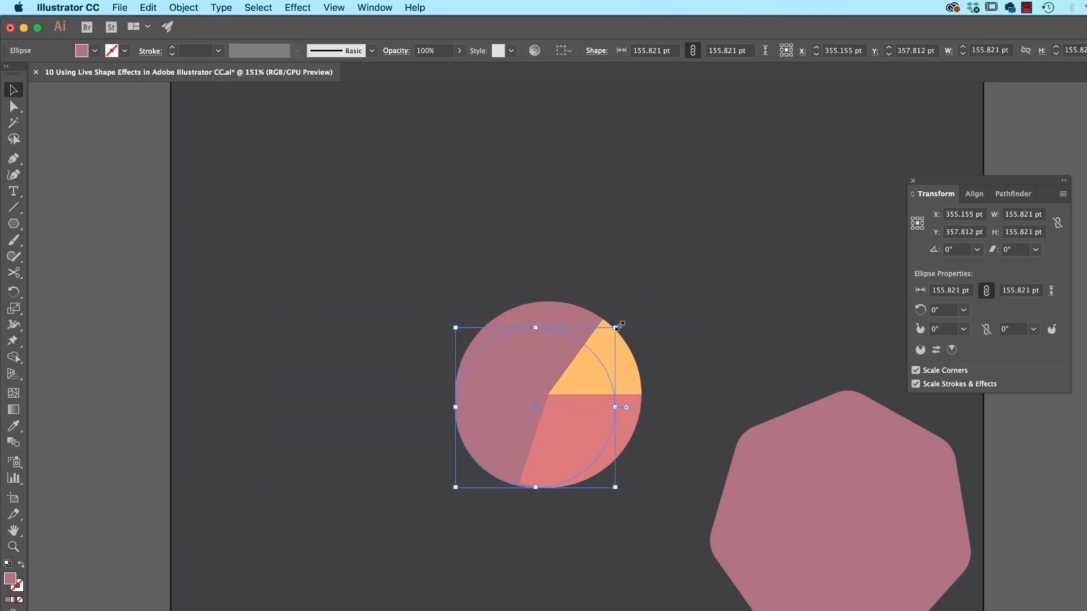
left_click_drag(616, 326, 641, 301)
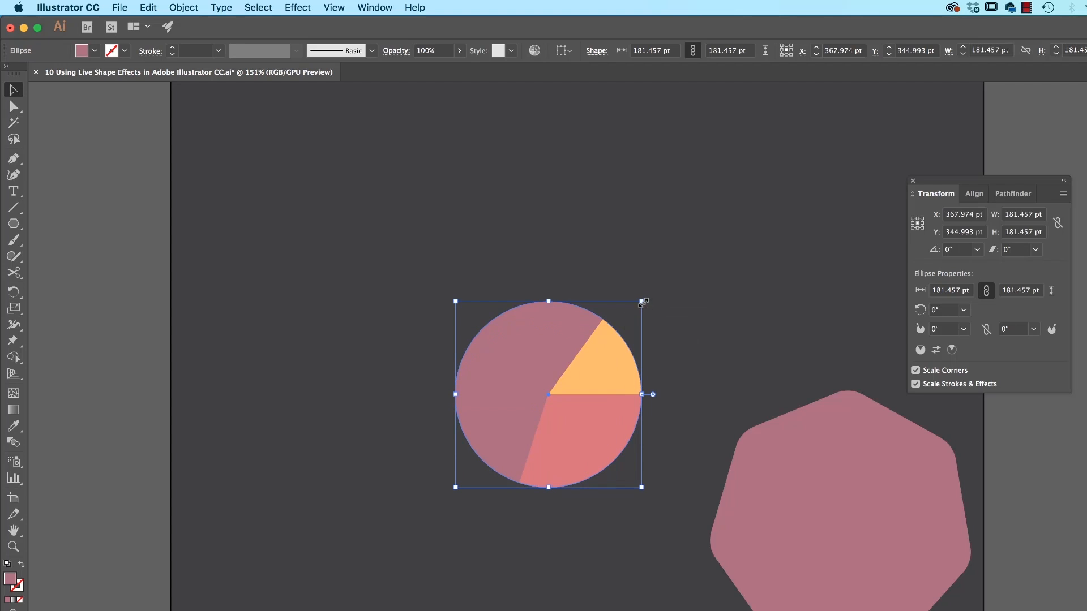
left_click_drag(641, 301, 610, 347)
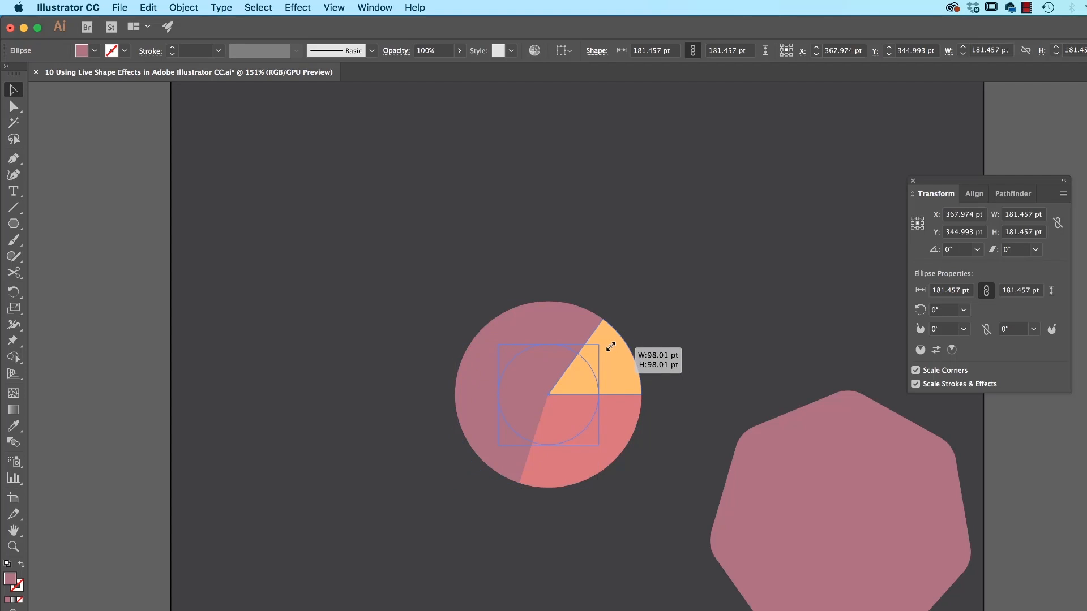
left_click_drag(609, 346, 621, 332)
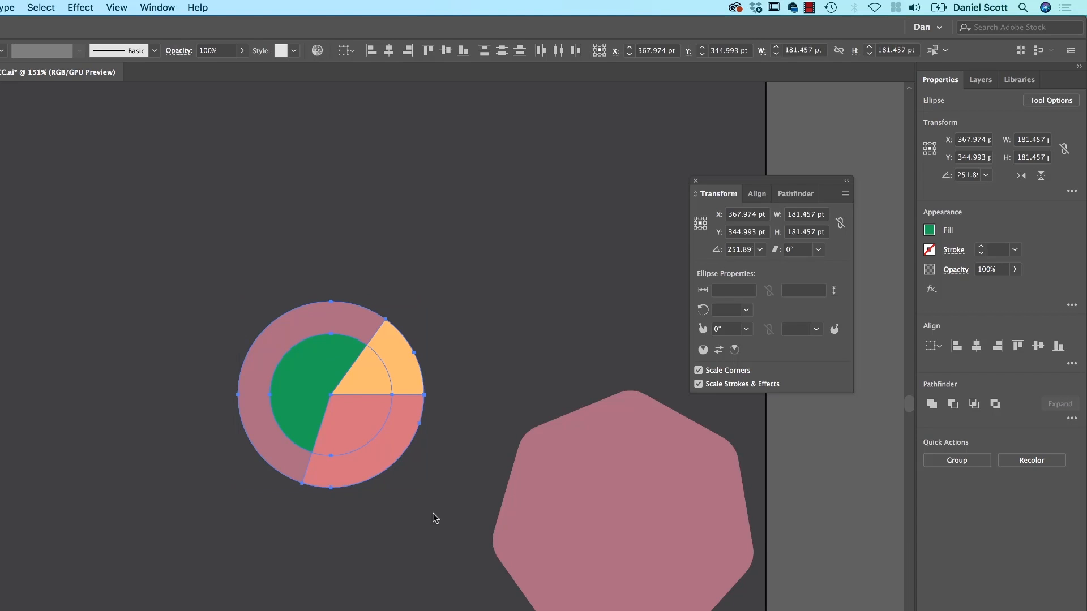
mouse_move(443, 514)
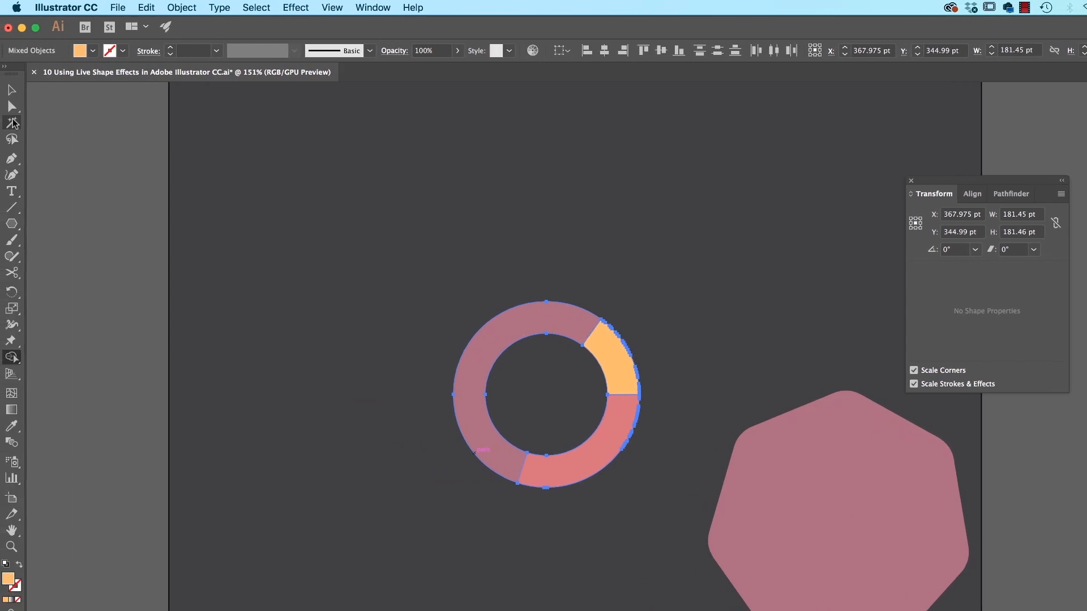
- Drag the yellow slice outward so it sits pulled away from the donut ring
left_click_drag(614, 353, 641, 348)
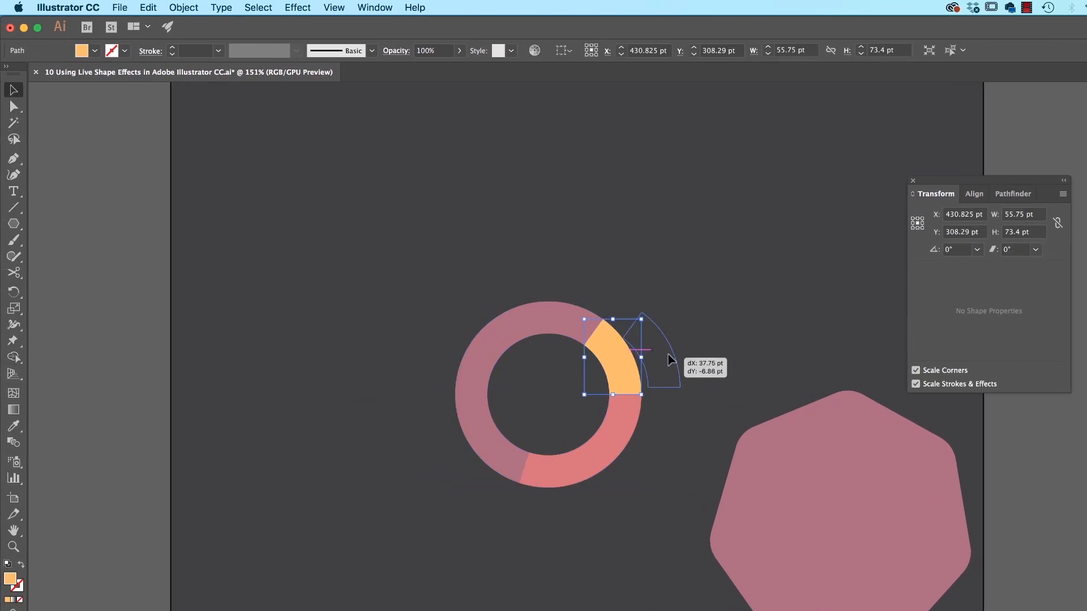
left_click_drag(666, 359, 632, 365)
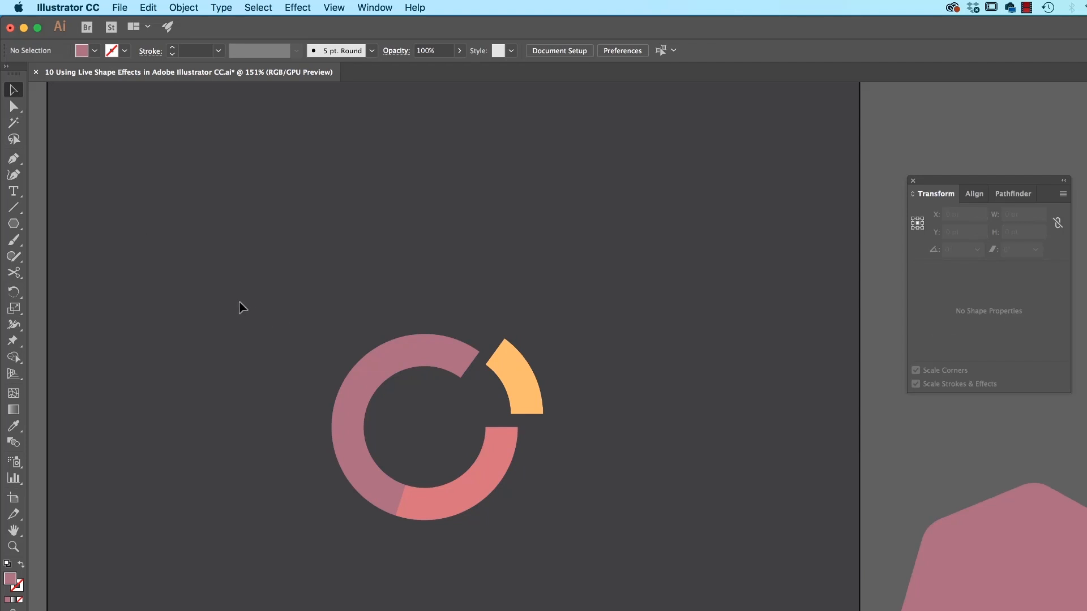
mouse_move(239, 246)
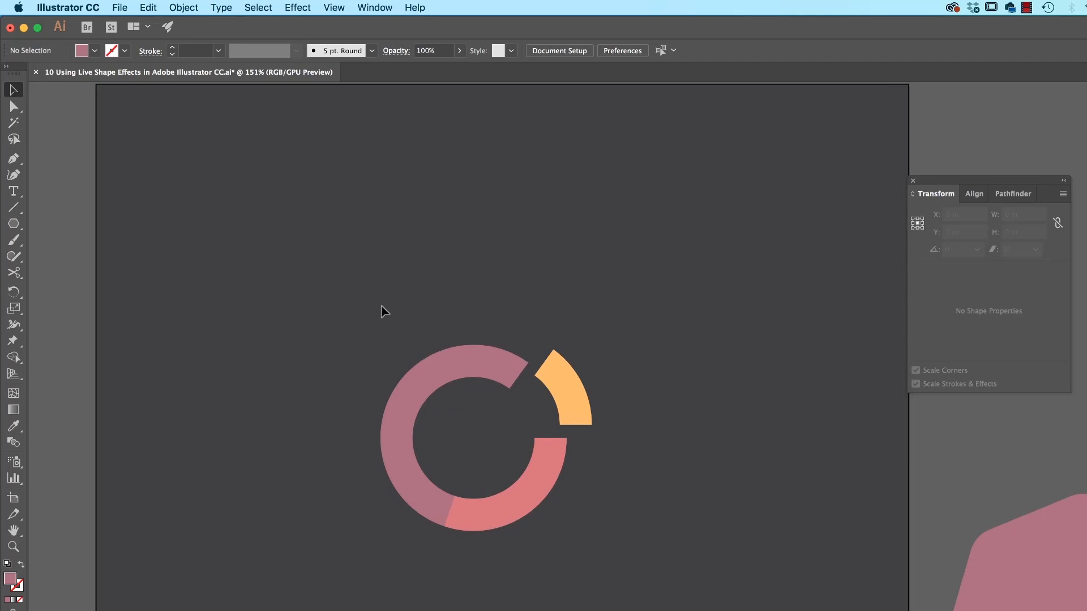
mouse_move(338, 326)
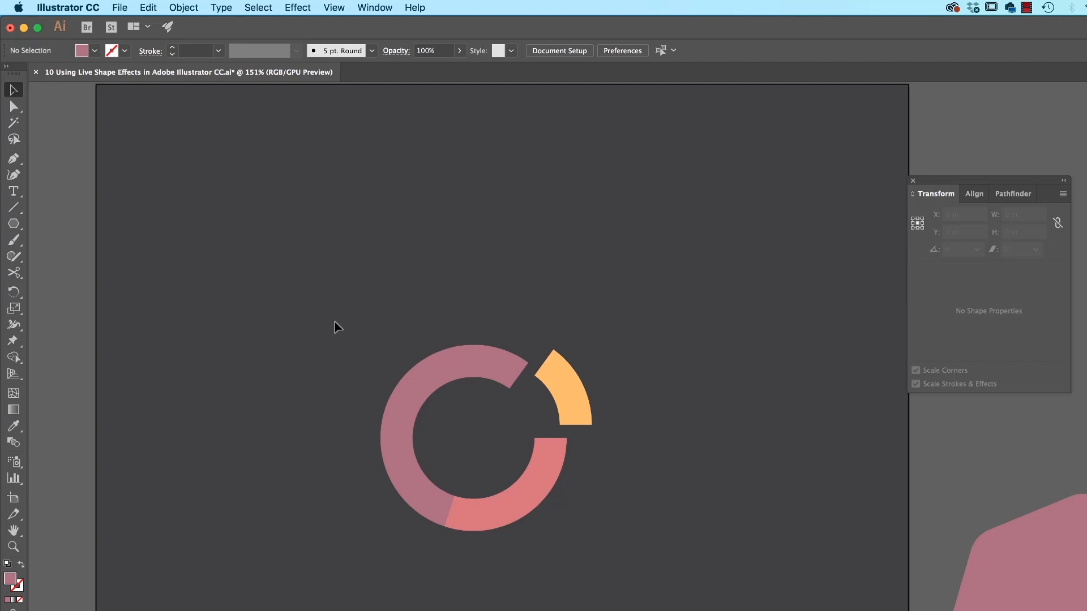